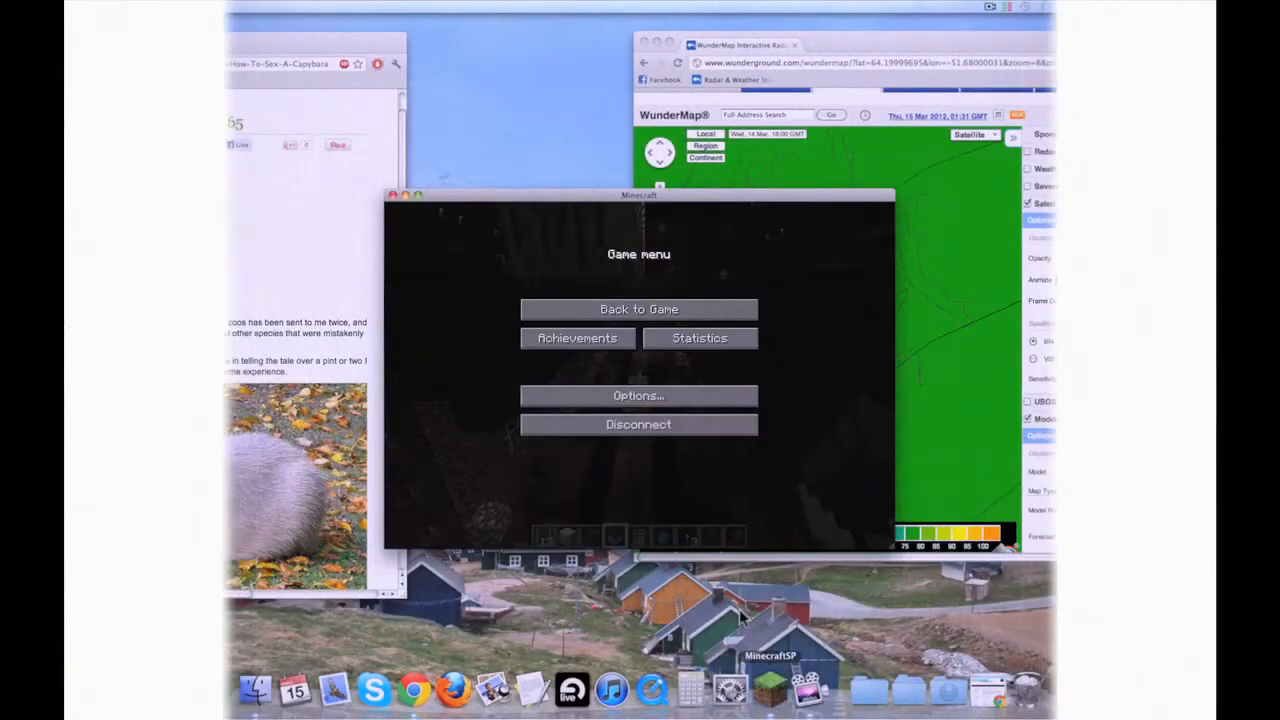
# Step: Resume Minecraft from the game menu and ride the minecart down the mine-shaft rails
pyautogui.click(638, 308)
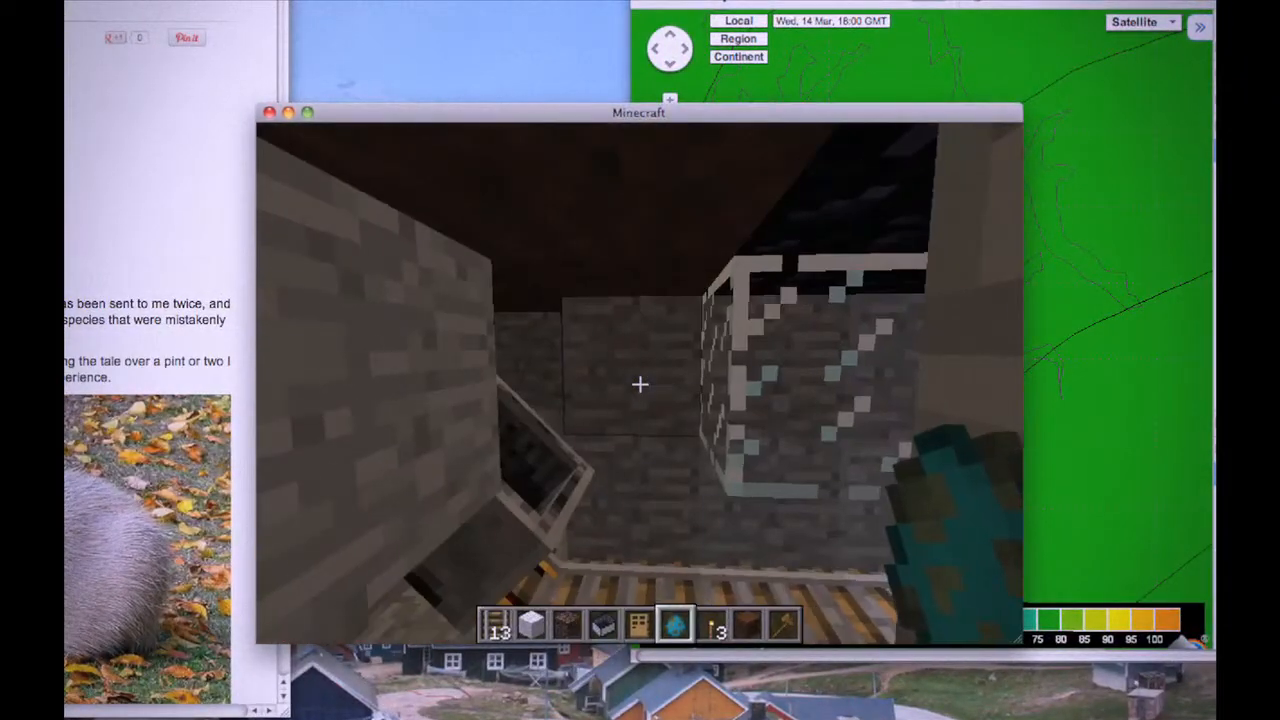
pyautogui.moveTo(640, 385)
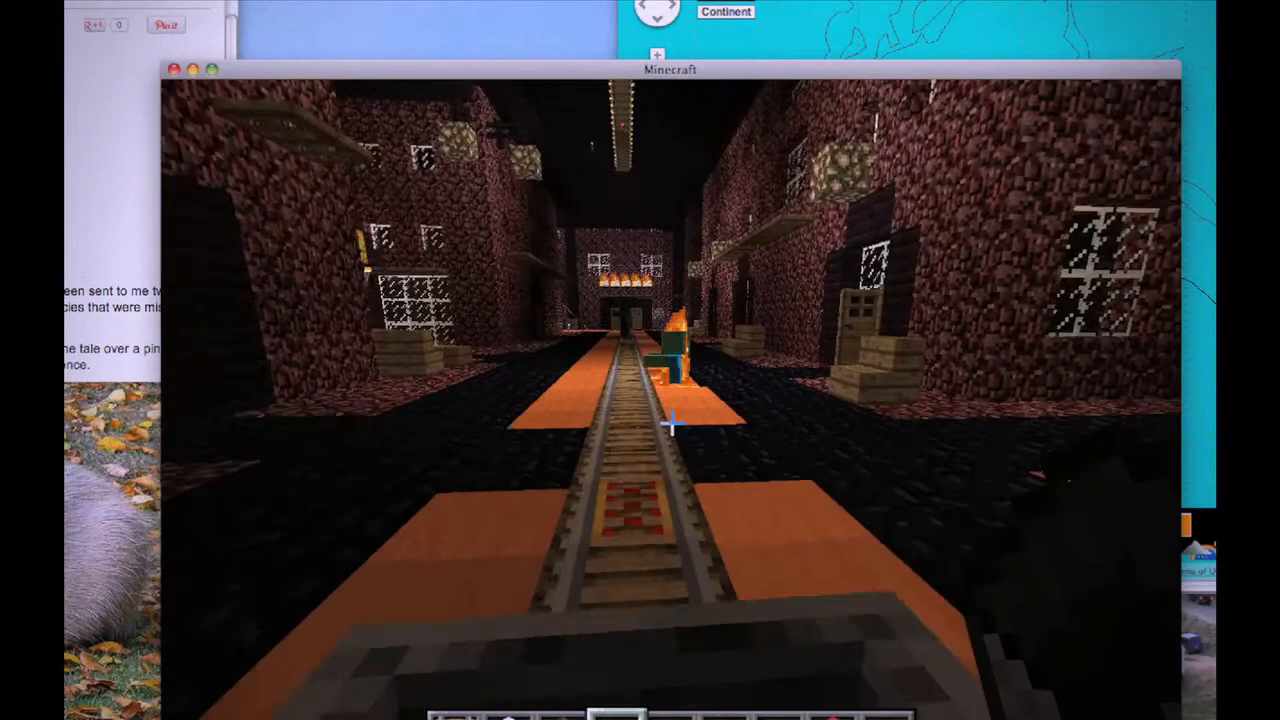
pyautogui.moveTo(670, 423)
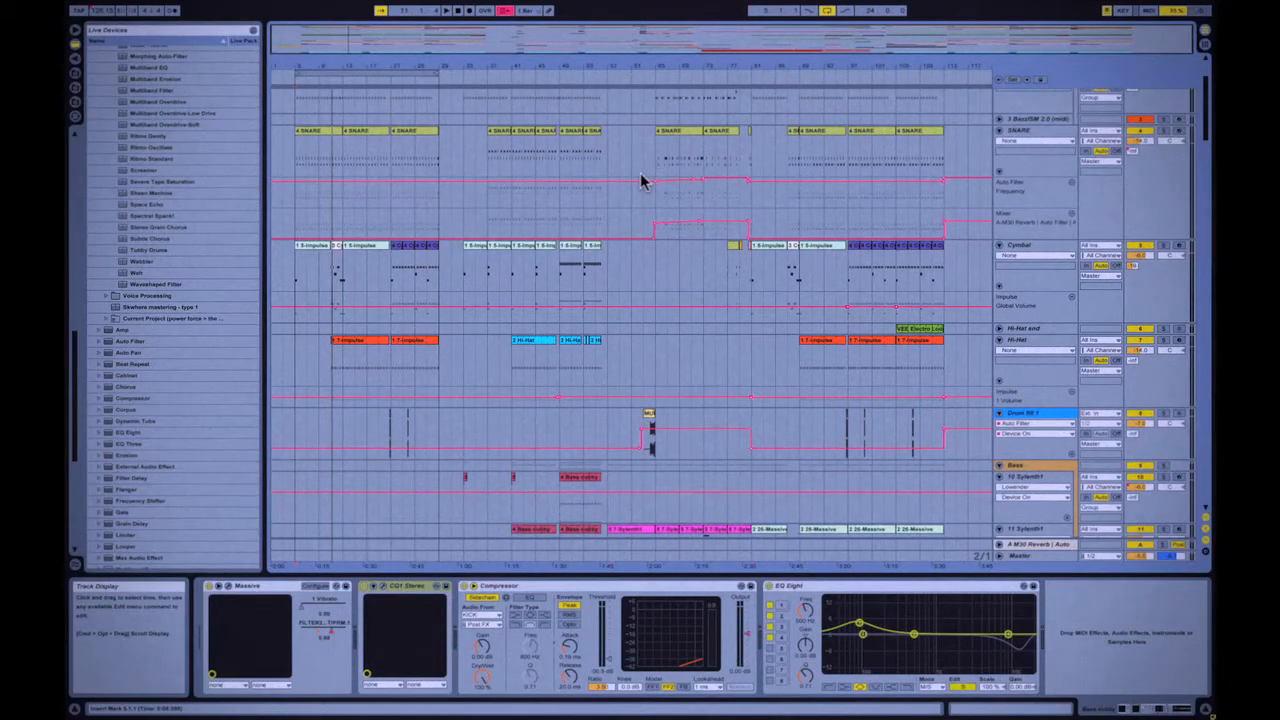
pyautogui.moveTo(470, 213)
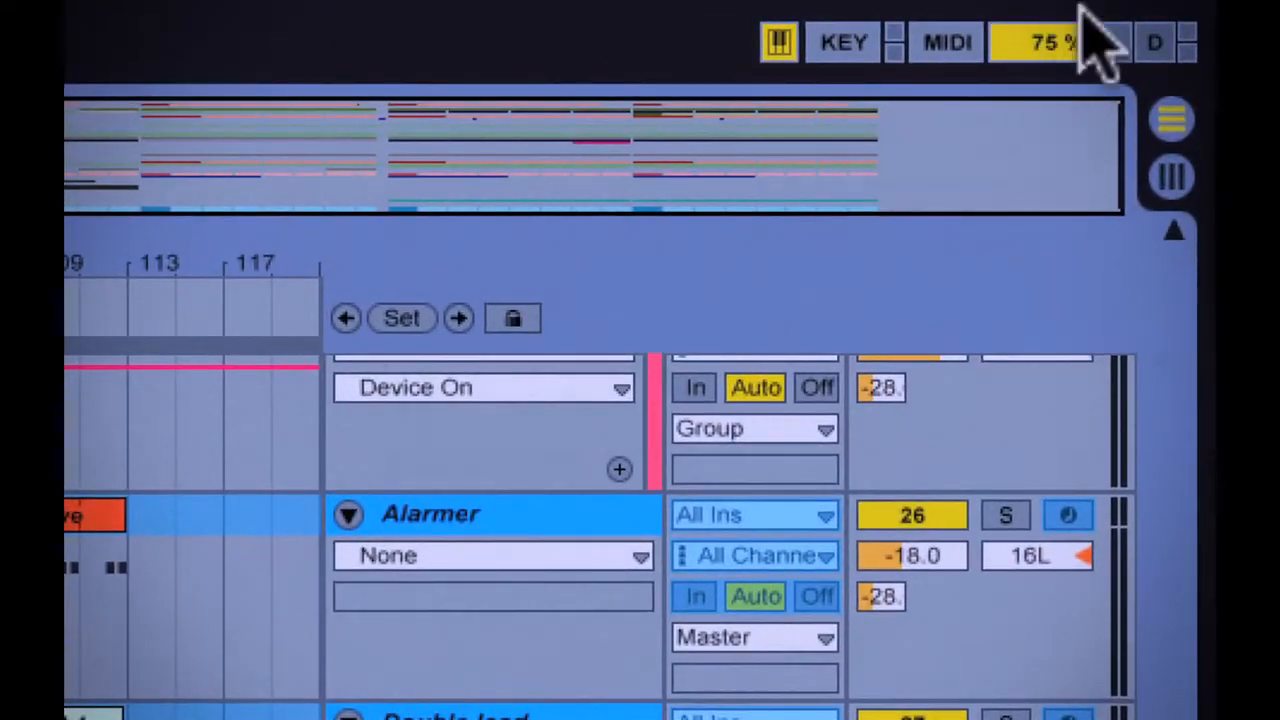
pyautogui.moveTo(1070, 100)
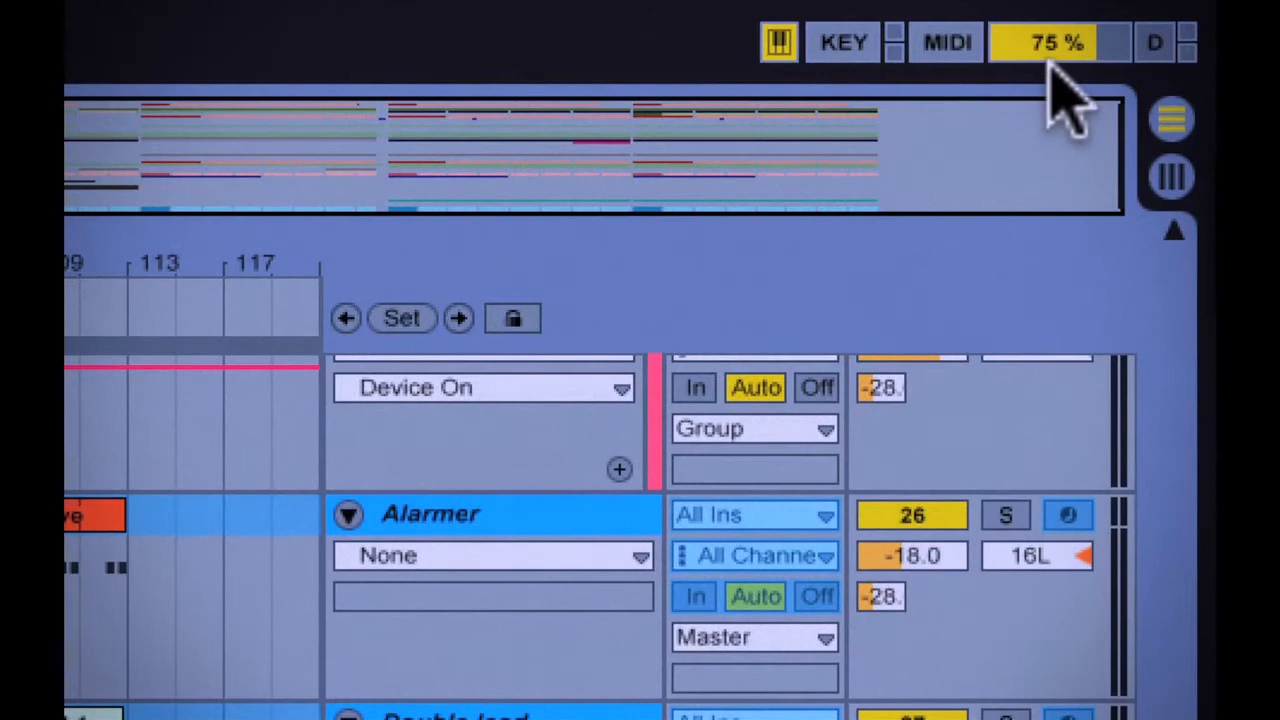
pyautogui.moveTo(1070, 90)
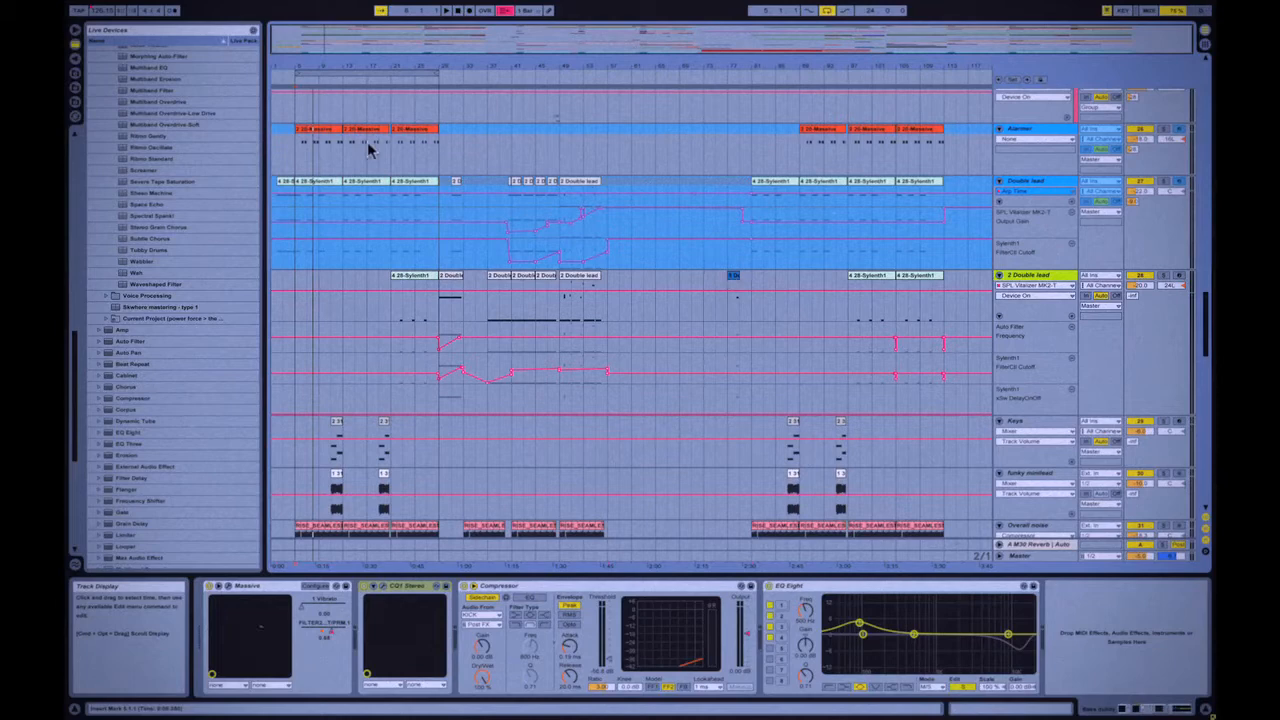
pyautogui.moveTo(430, 298)
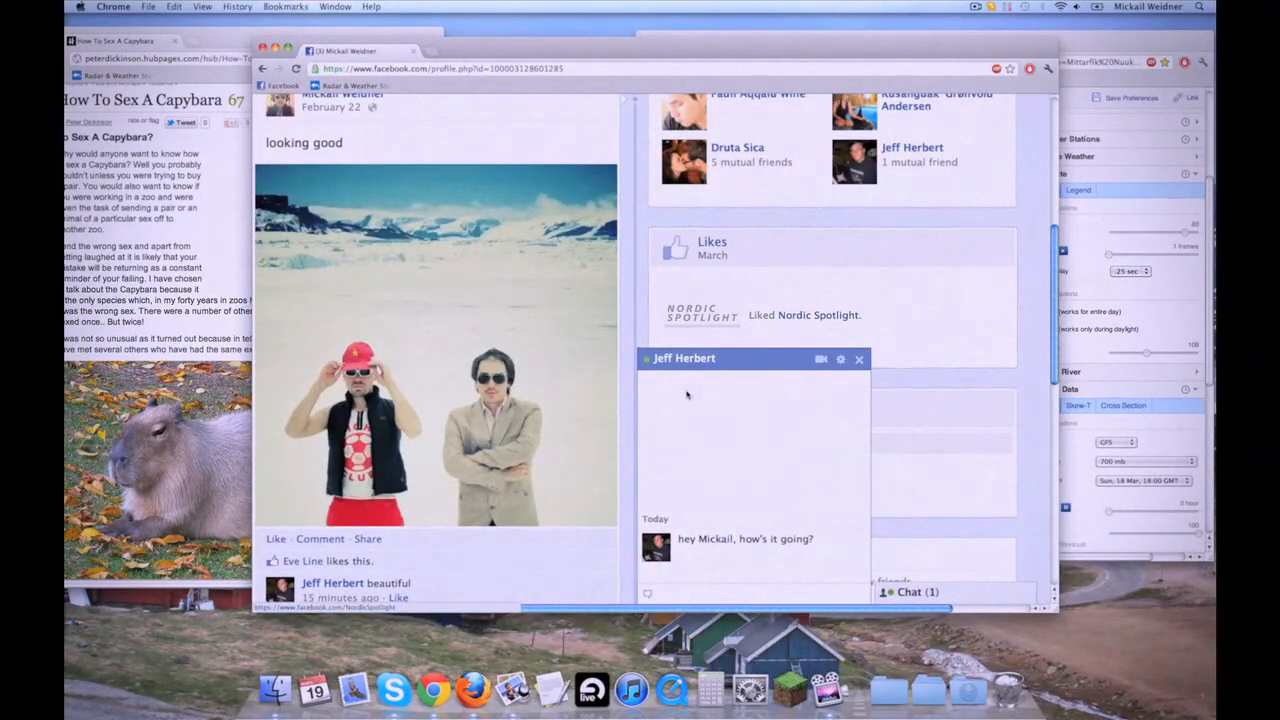
pyautogui.moveTo(657, 458)
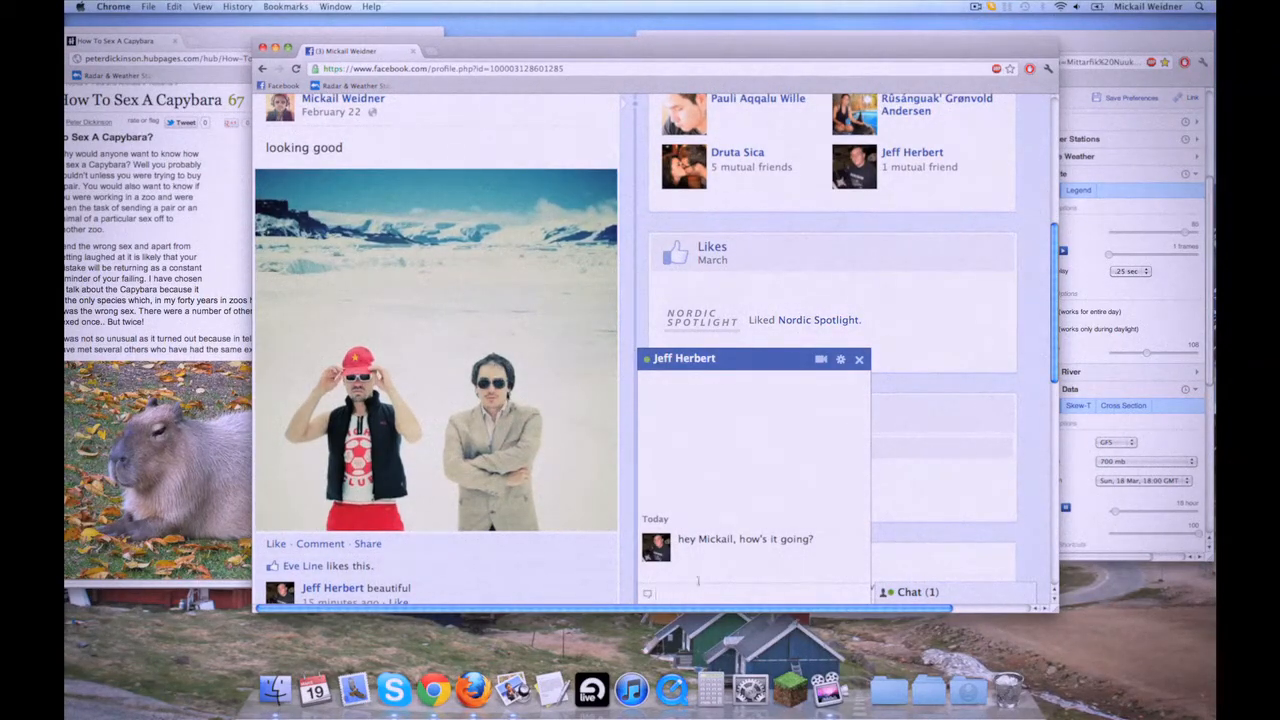
pyautogui.moveTo(828, 550)
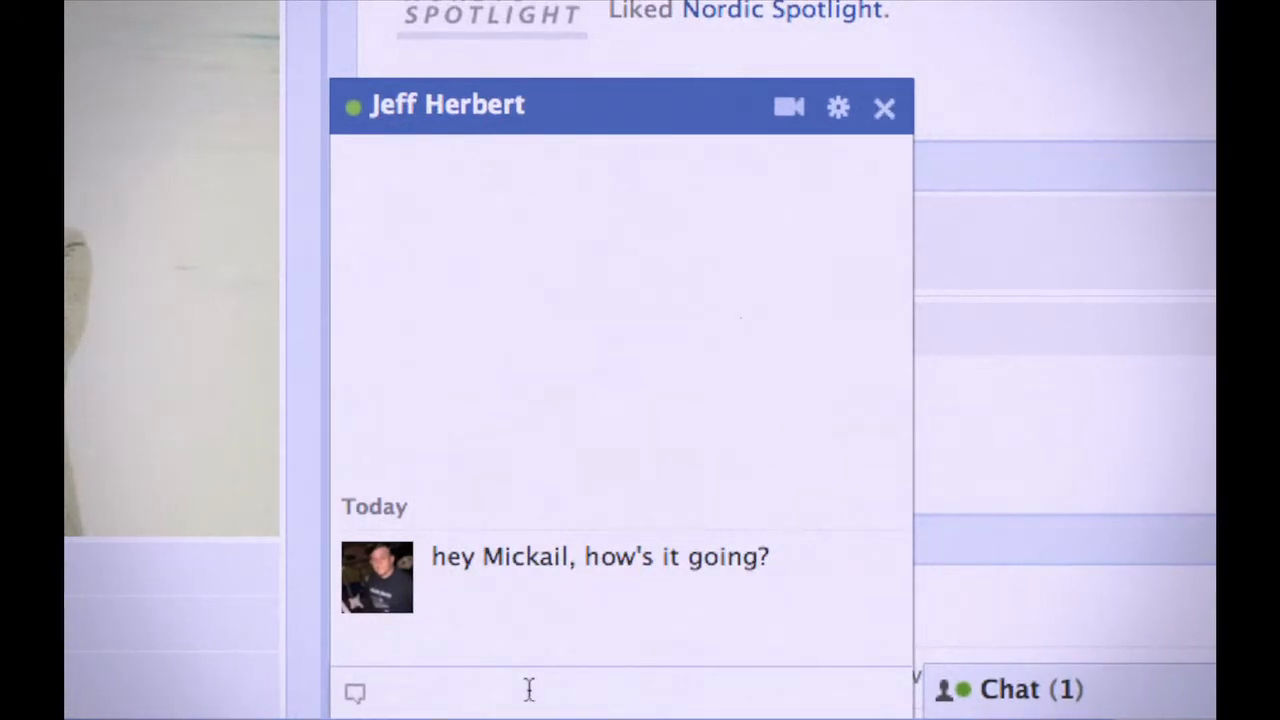
# Step: Tell Jeff you're showing people a preview of your new tracks, then start replying 'ok'
pyautogui.write('jeff')
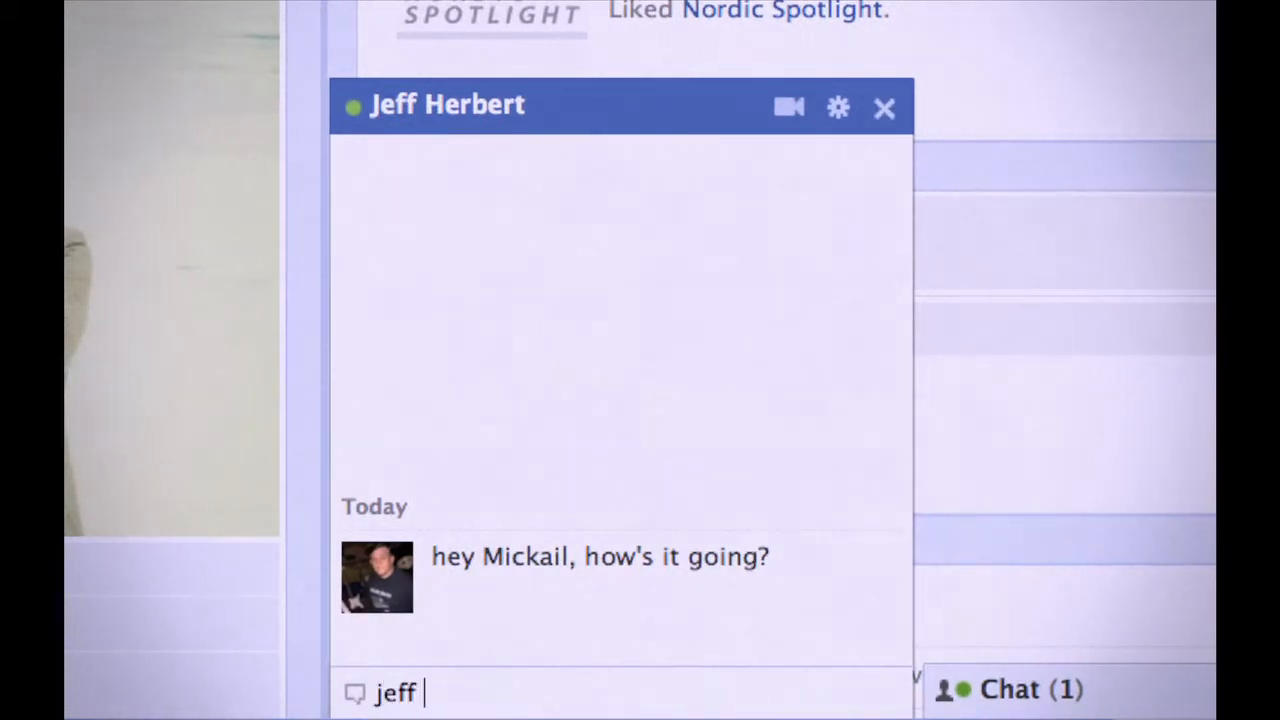
pyautogui.write('not now ple')
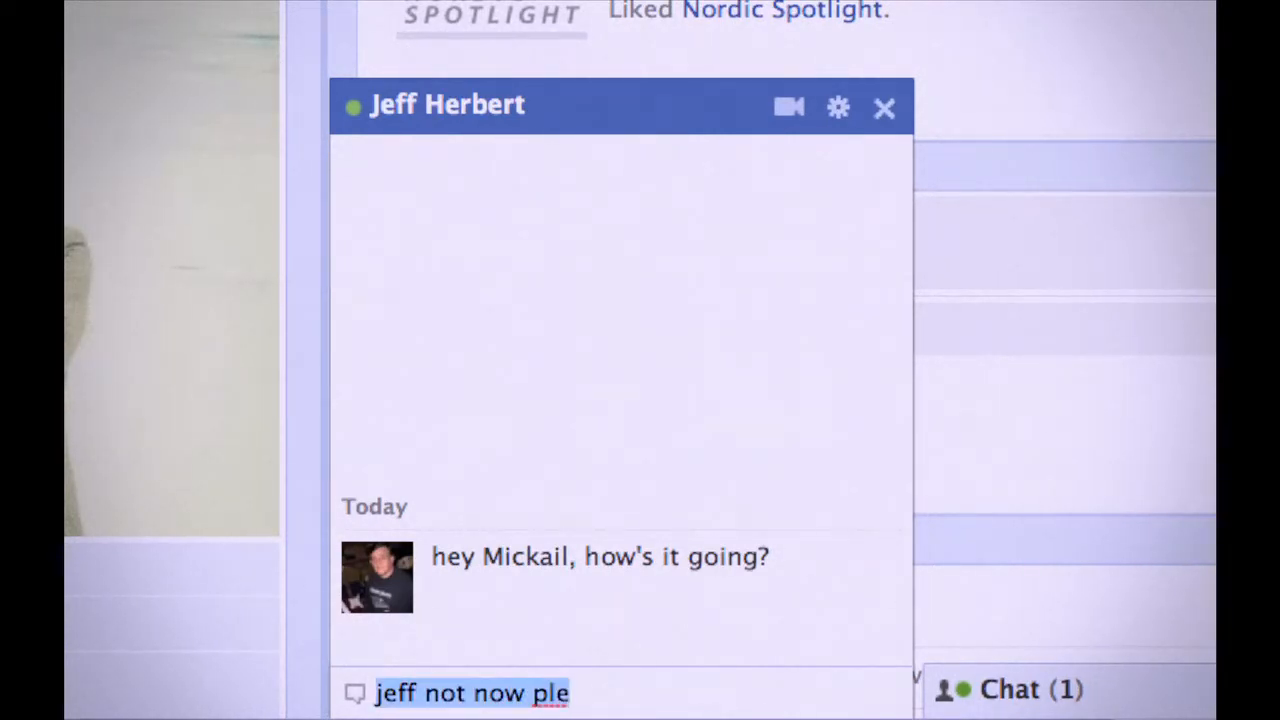
pyautogui.write('hey jeff, showing pe')
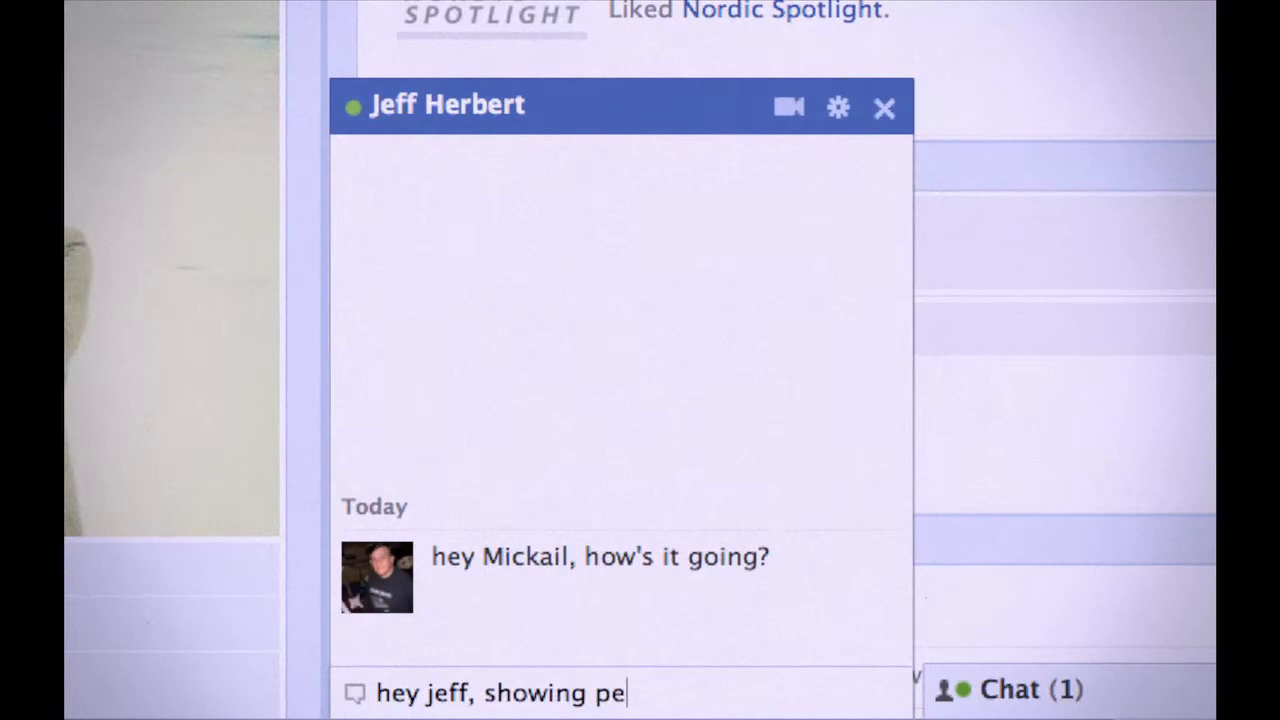
pyautogui.write('ople a preview of our new')
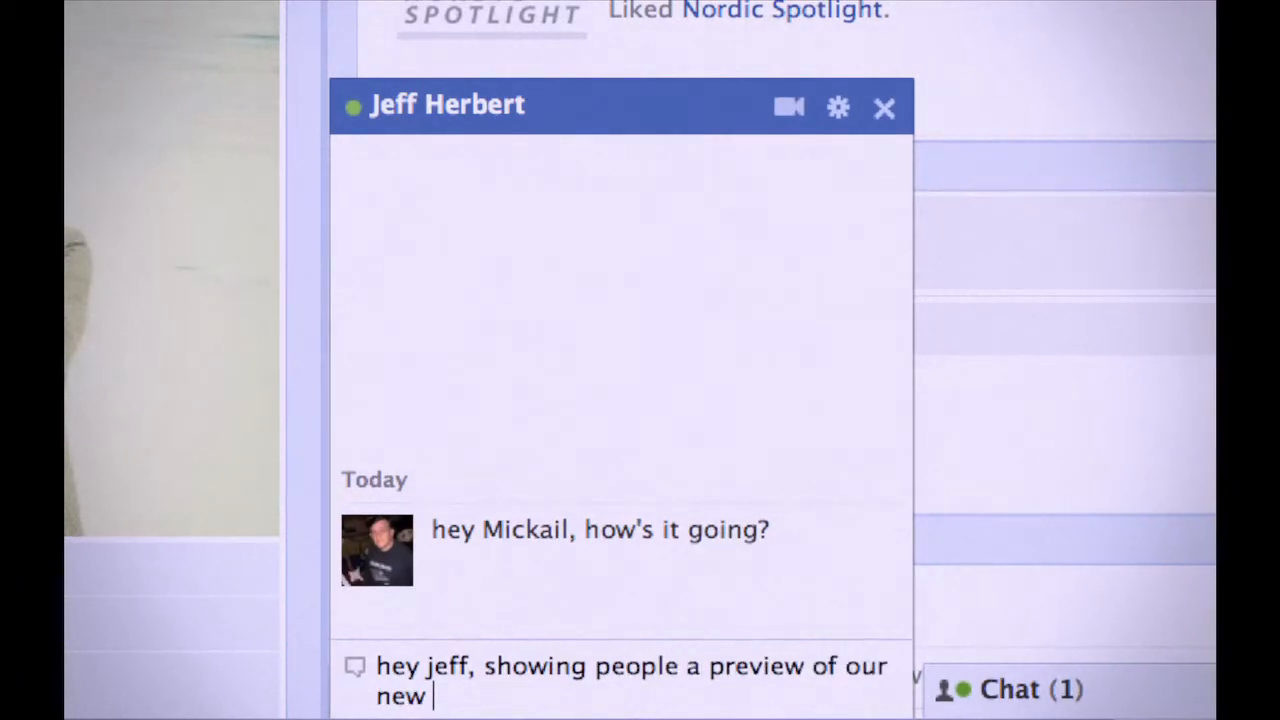
pyautogui.press('Return')
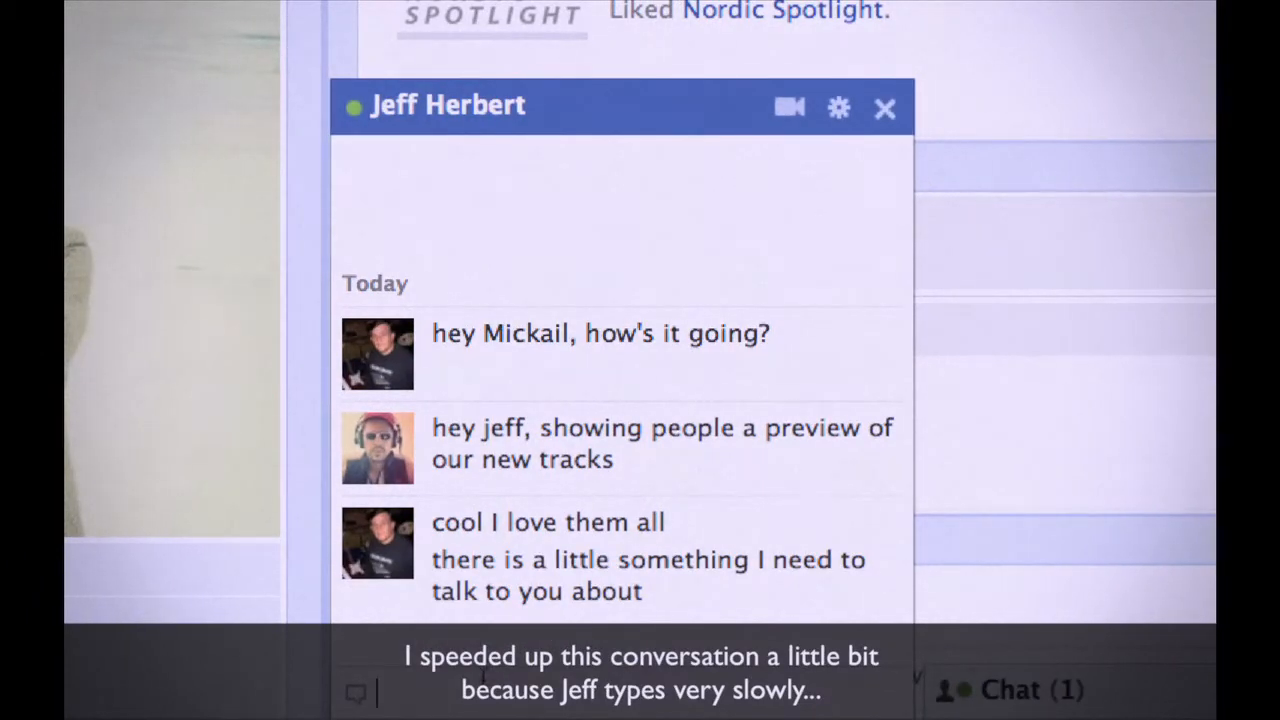
pyautogui.write('ok')
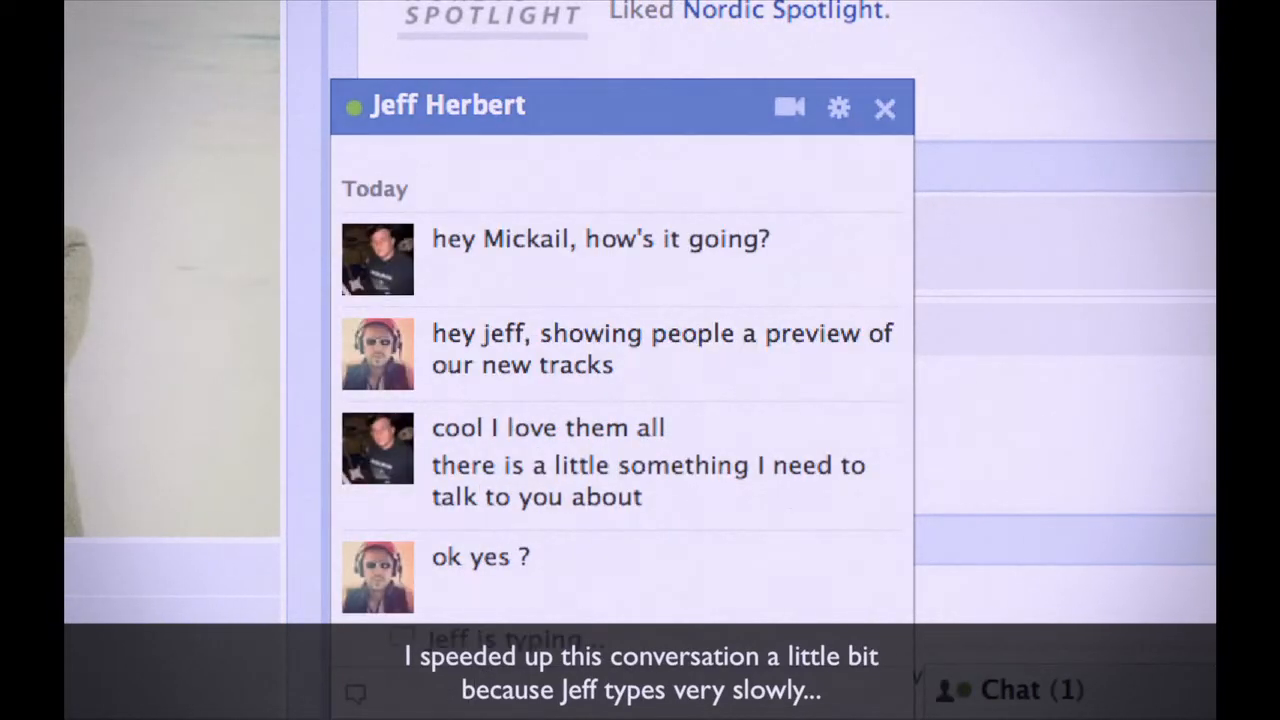
pyautogui.scroll(-3)
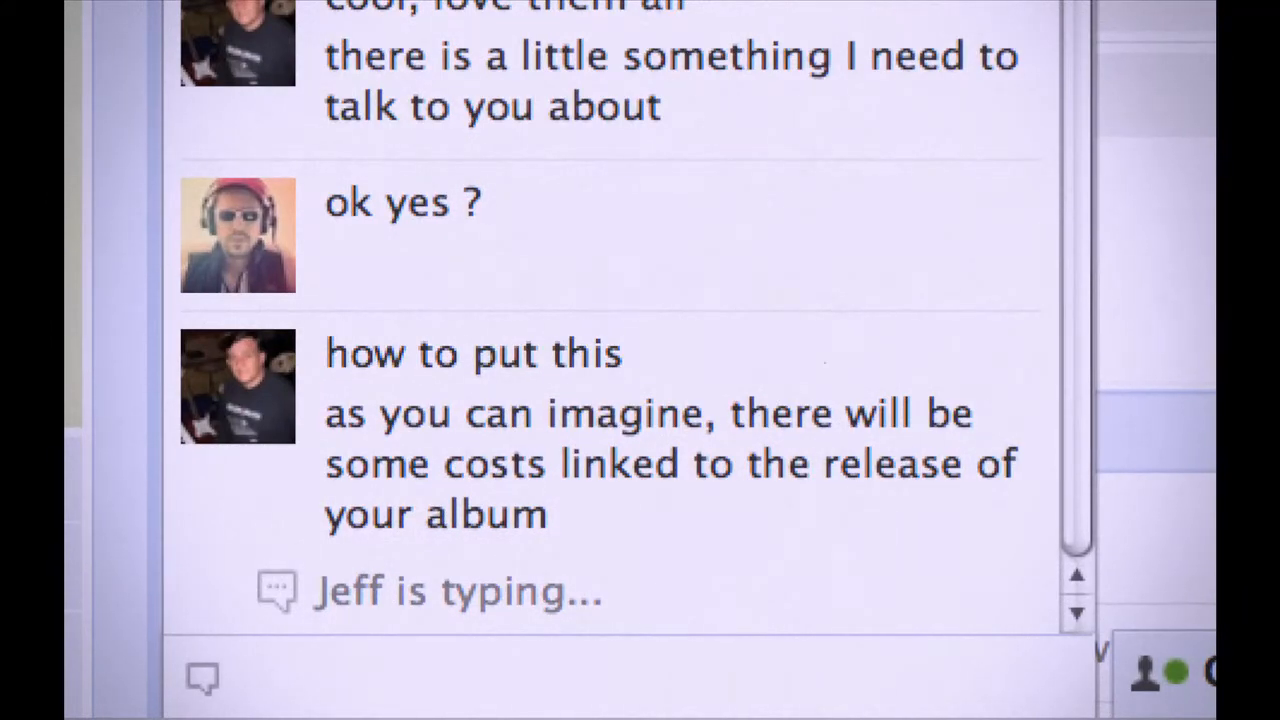
# Step: Discard a 'boring discussion' draft and ask Jeff whether he means his commission
pyautogui.scroll(-3)
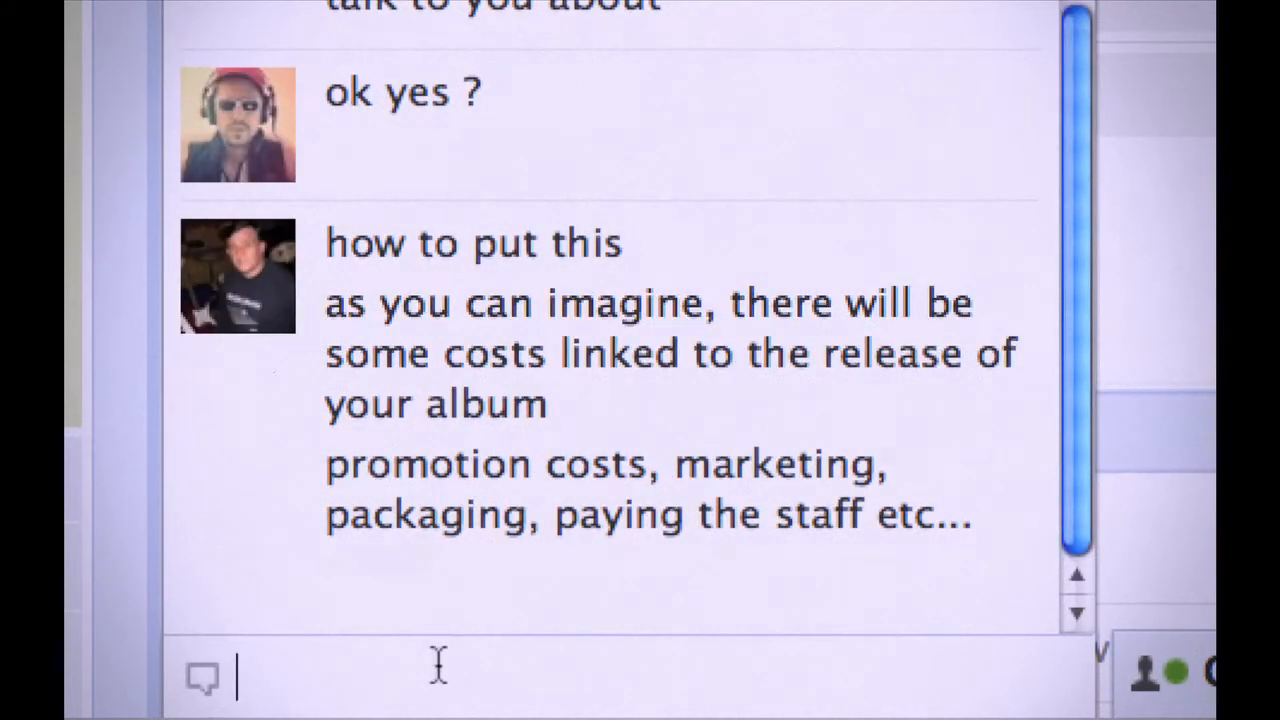
pyautogui.write('hey Jeff')
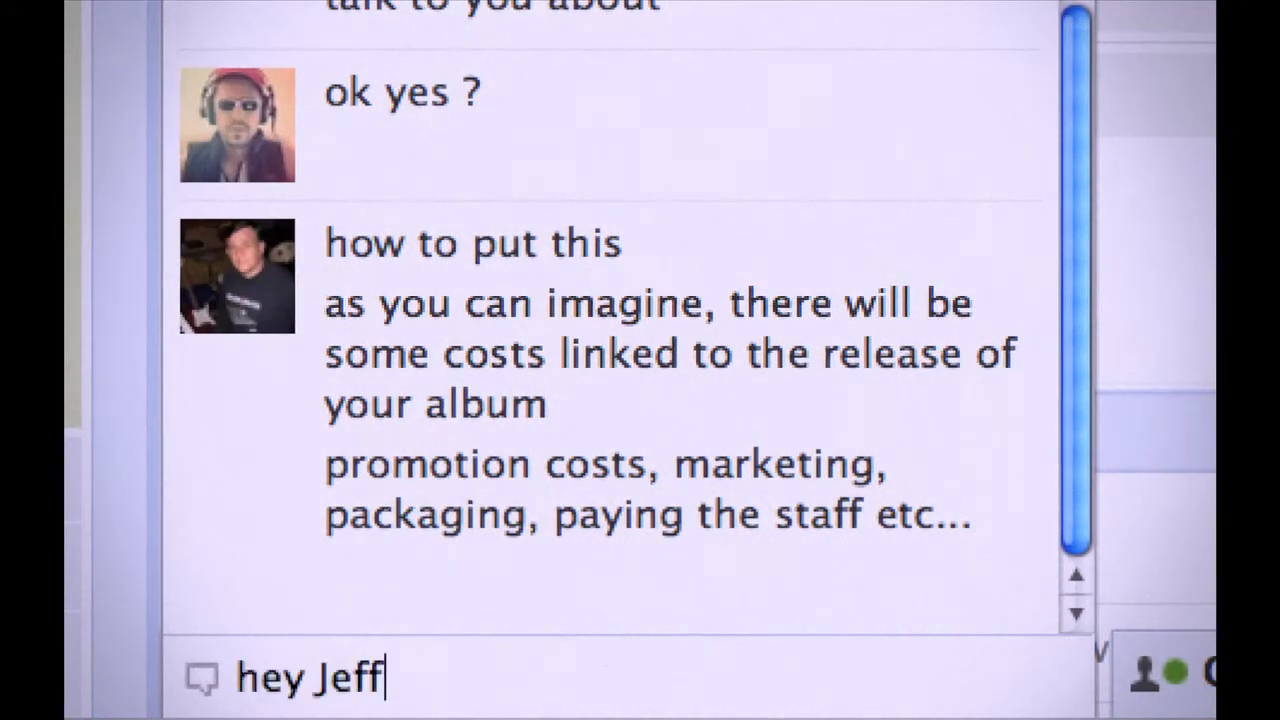
pyautogui.write(', I am not really into thie')
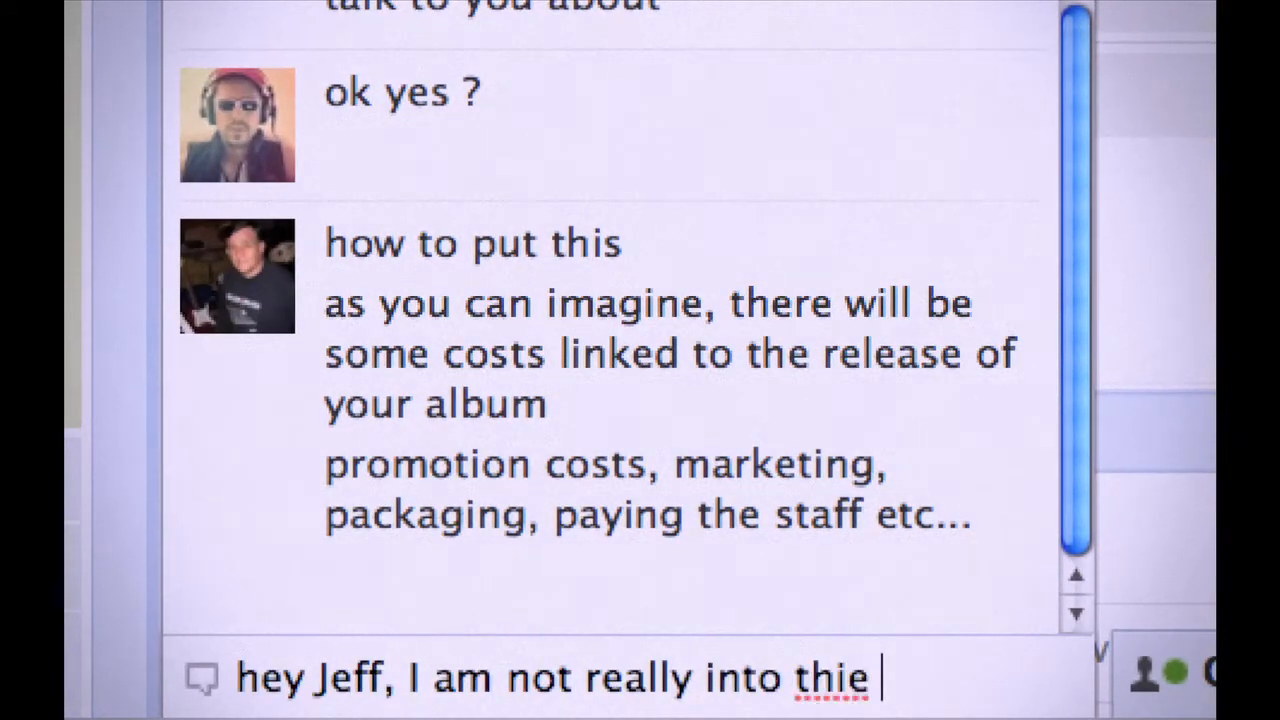
pyautogui.write('s kind of boring disc')
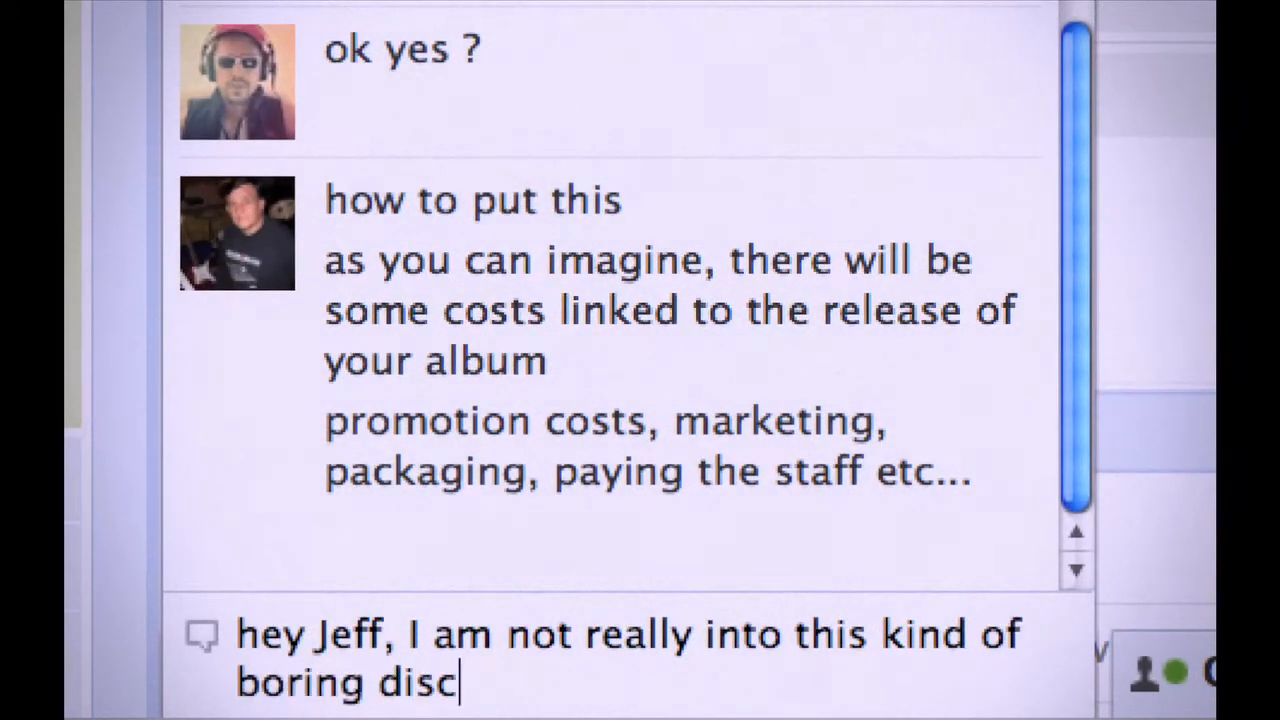
pyautogui.write('ussion – please only cont')
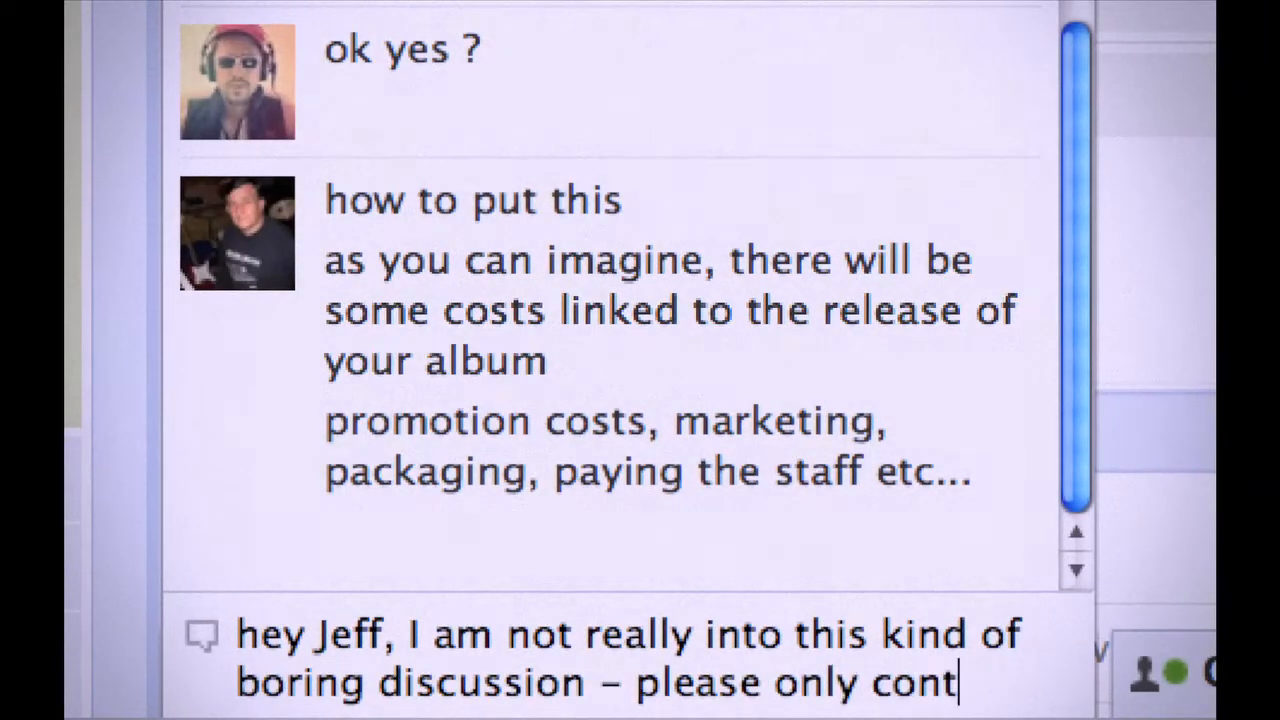
pyautogui.write('act me with interesting')
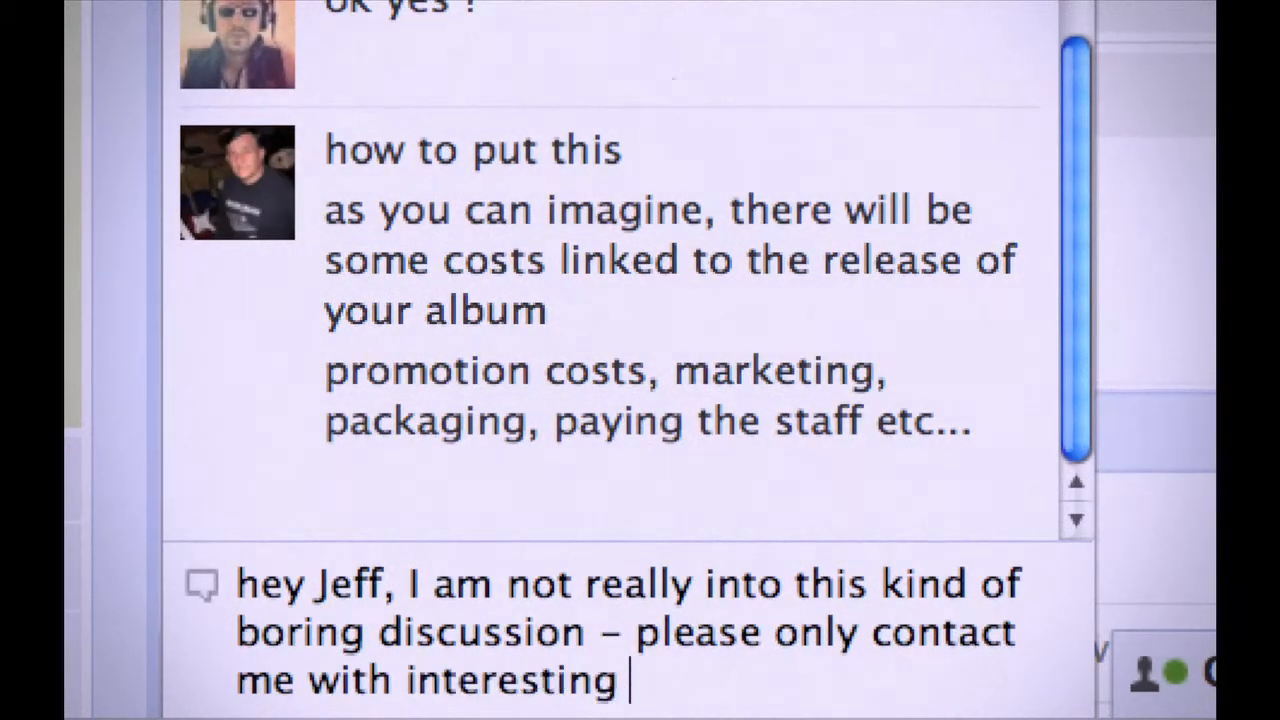
pyautogui.write('news for mea')
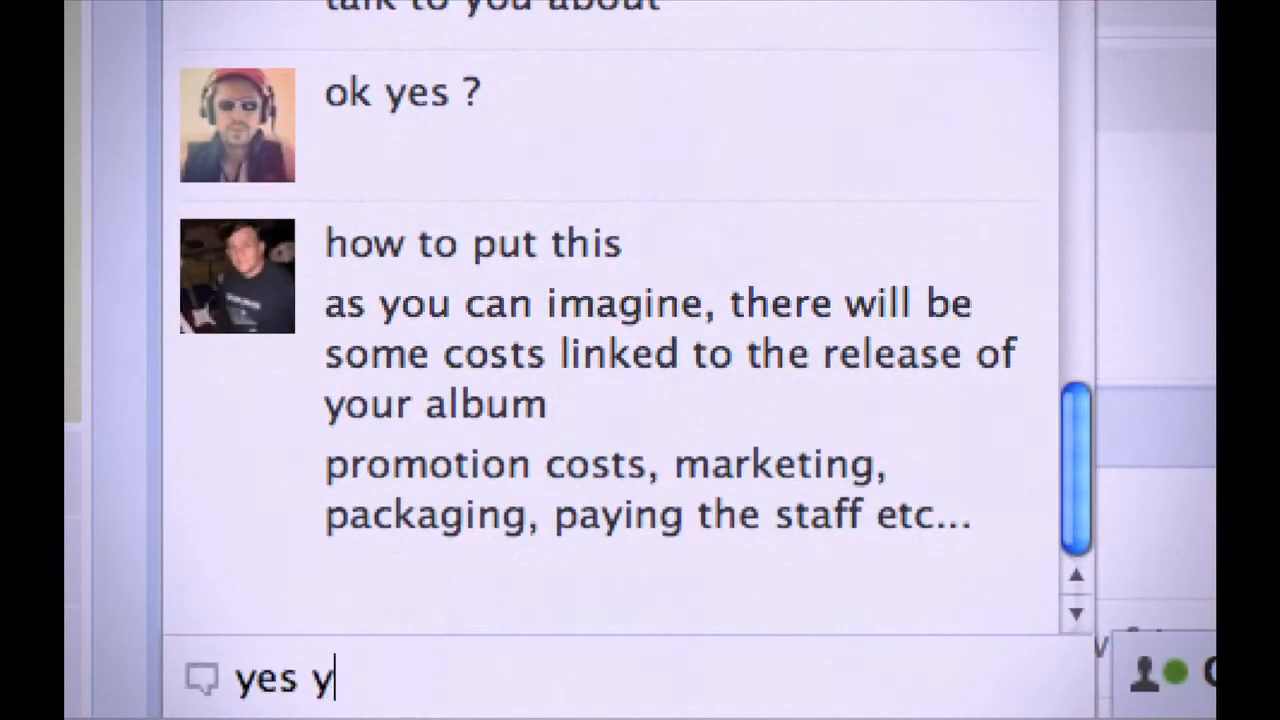
pyautogui.write('ou want to talk about your co')
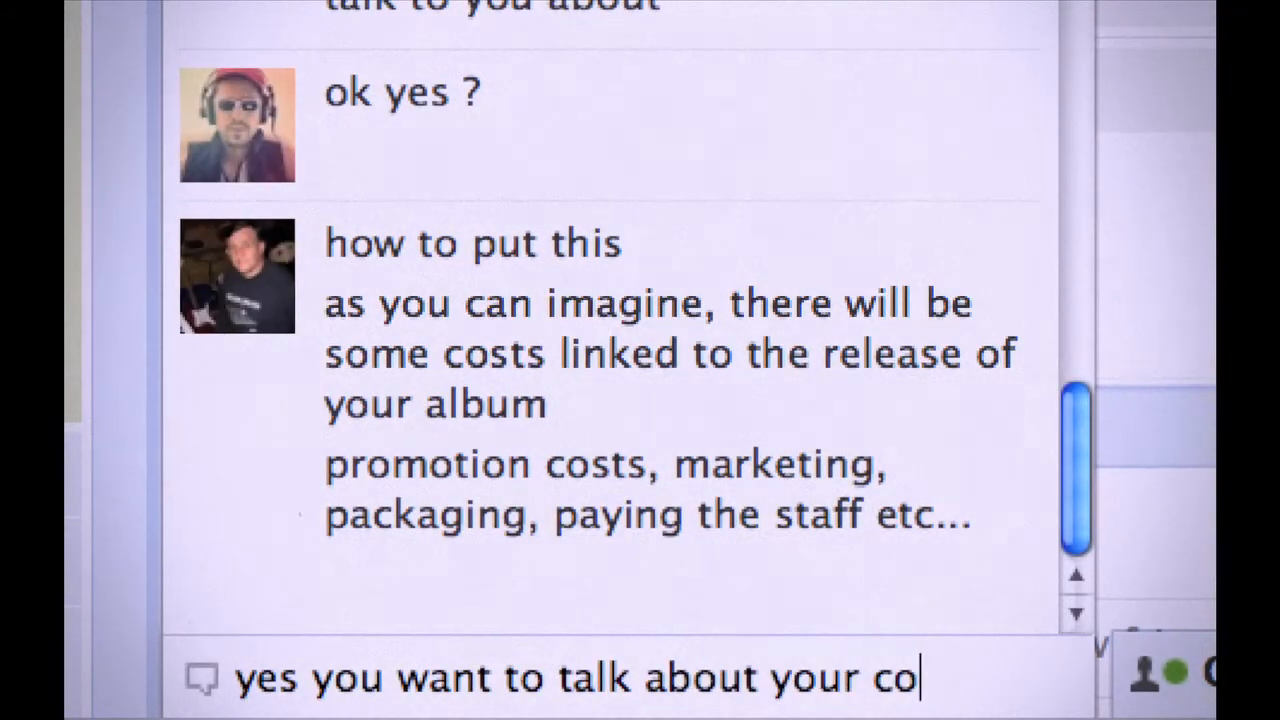
pyautogui.press('Return')
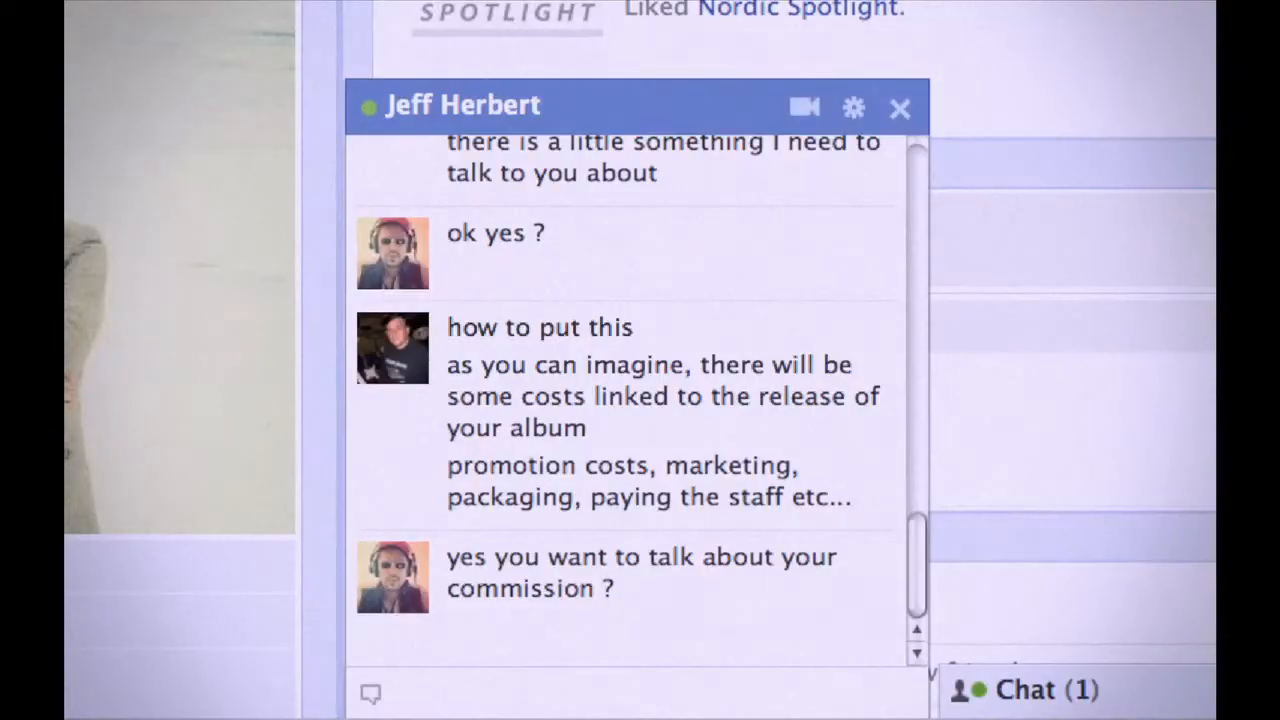
# Step: Type and discard an angry outburst, then send 'what do you mean' to Jeff
pyautogui.scroll(-3)
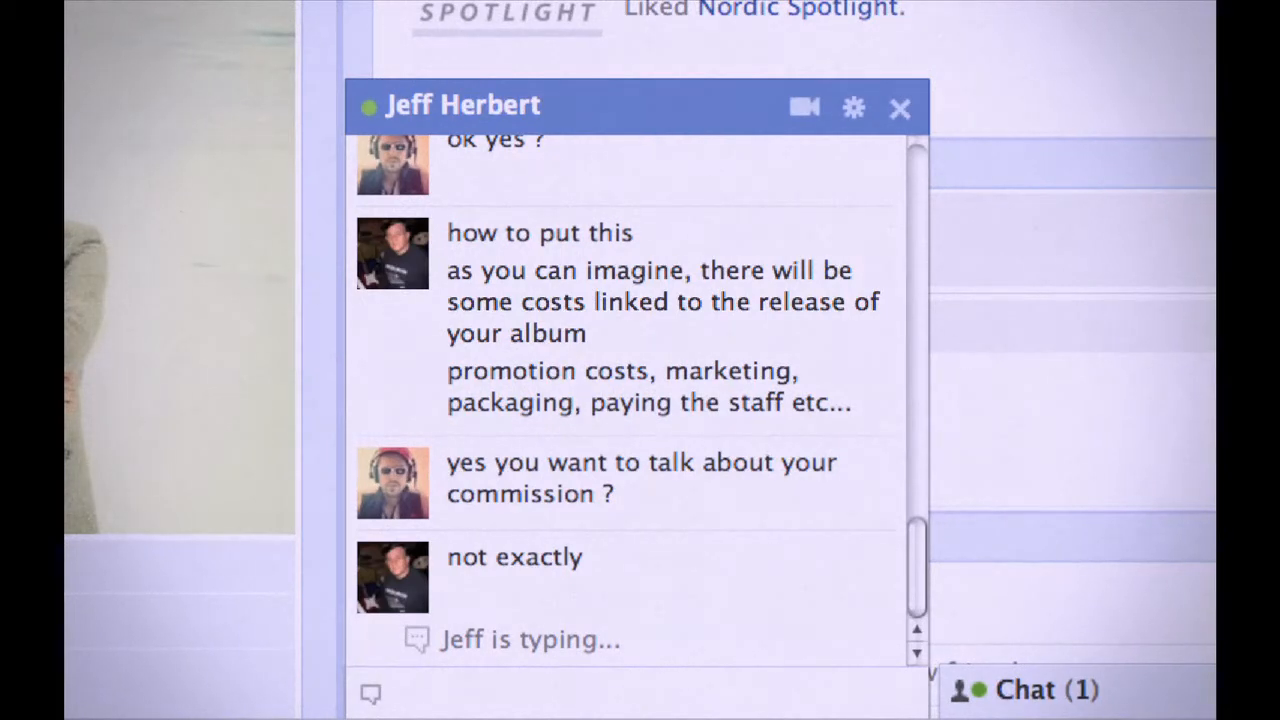
pyautogui.scroll(-3)
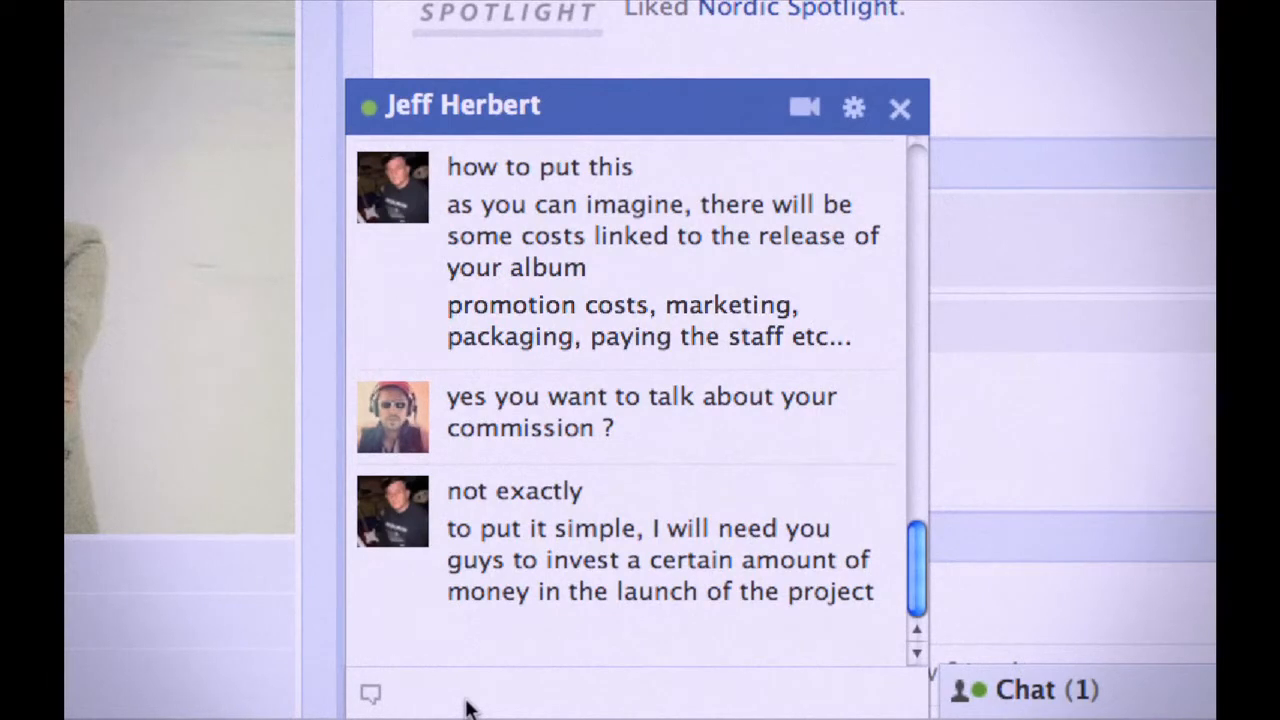
pyautogui.write('??????')
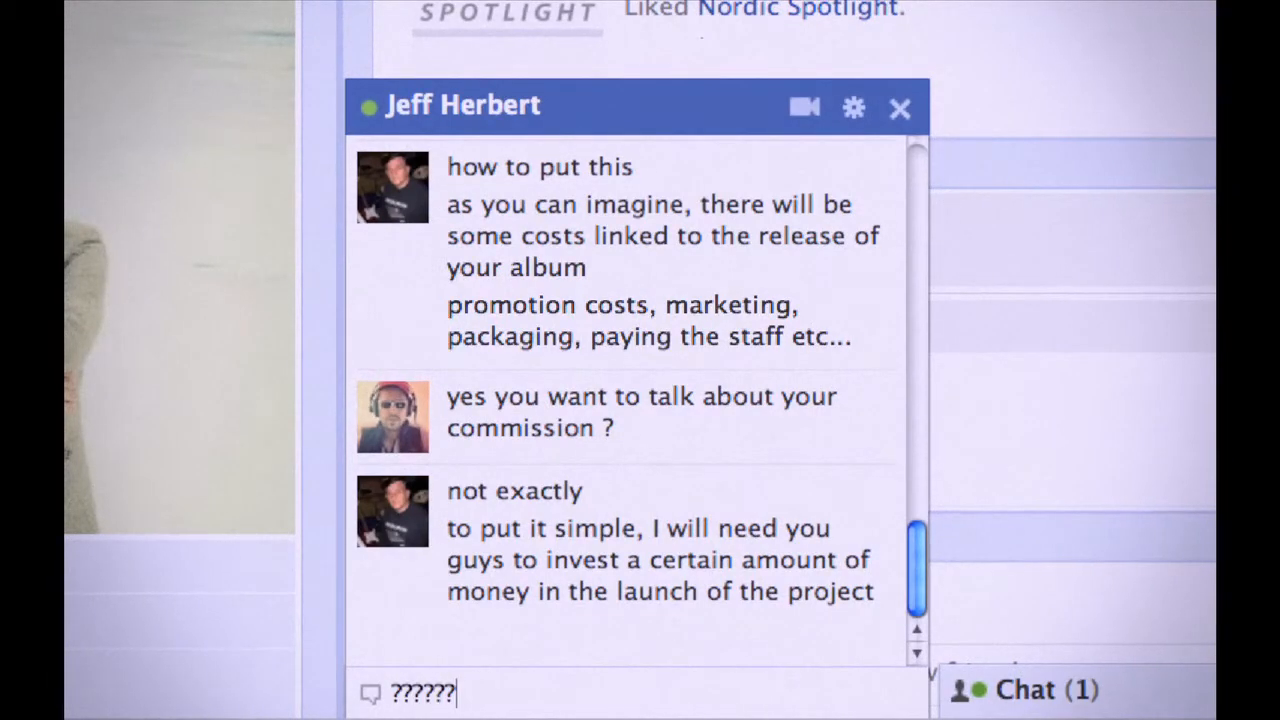
pyautogui.write('!!!!')
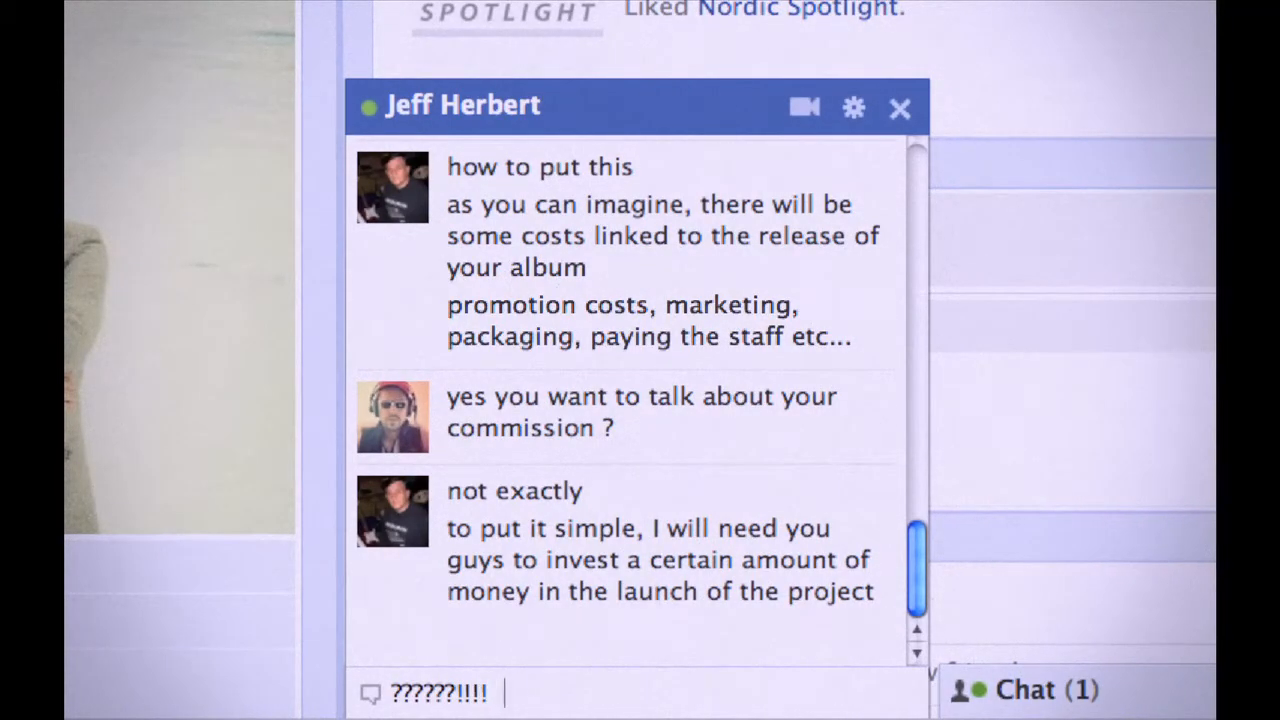
pyautogui.write('#####******')
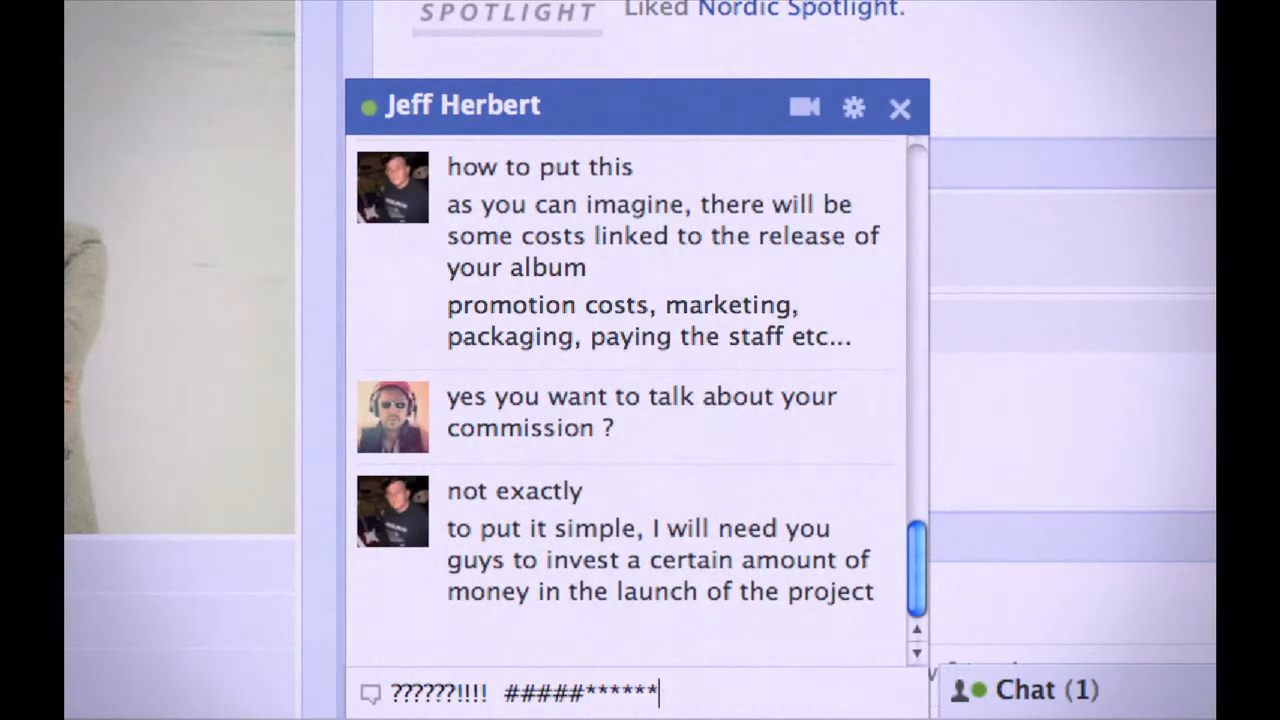
pyautogui.write('???')
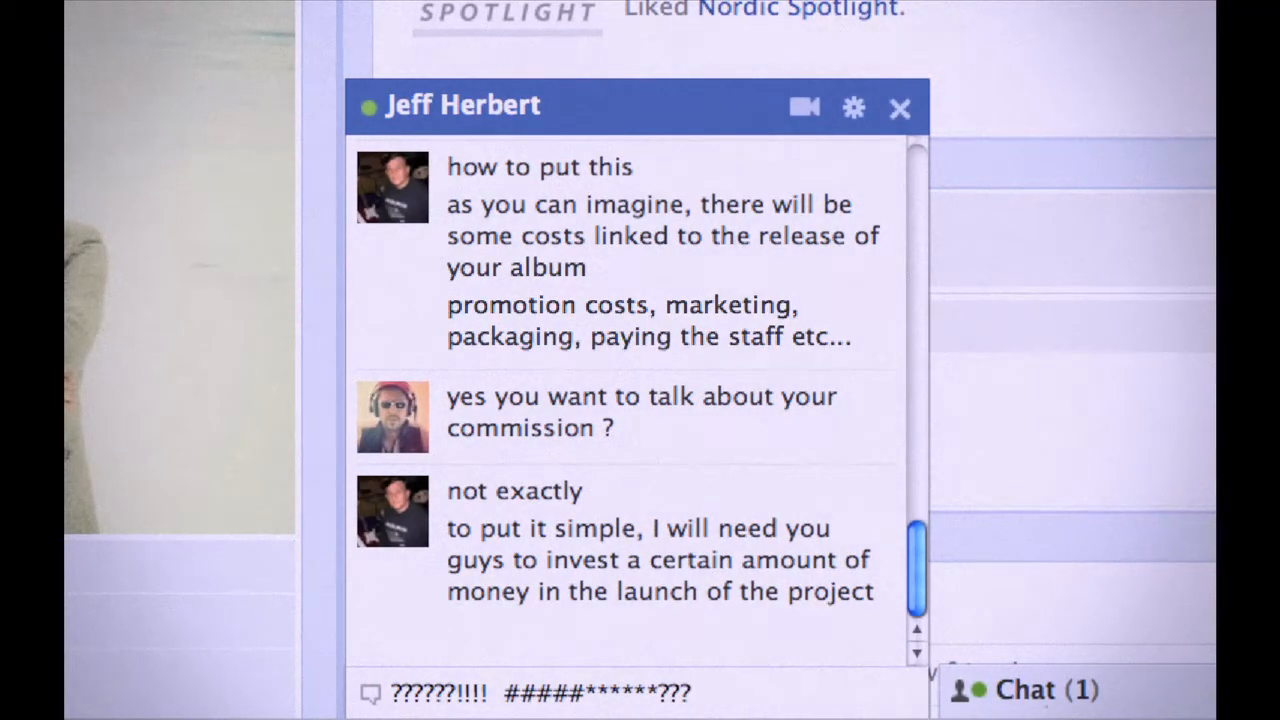
pyautogui.write('FUCK YOU.')
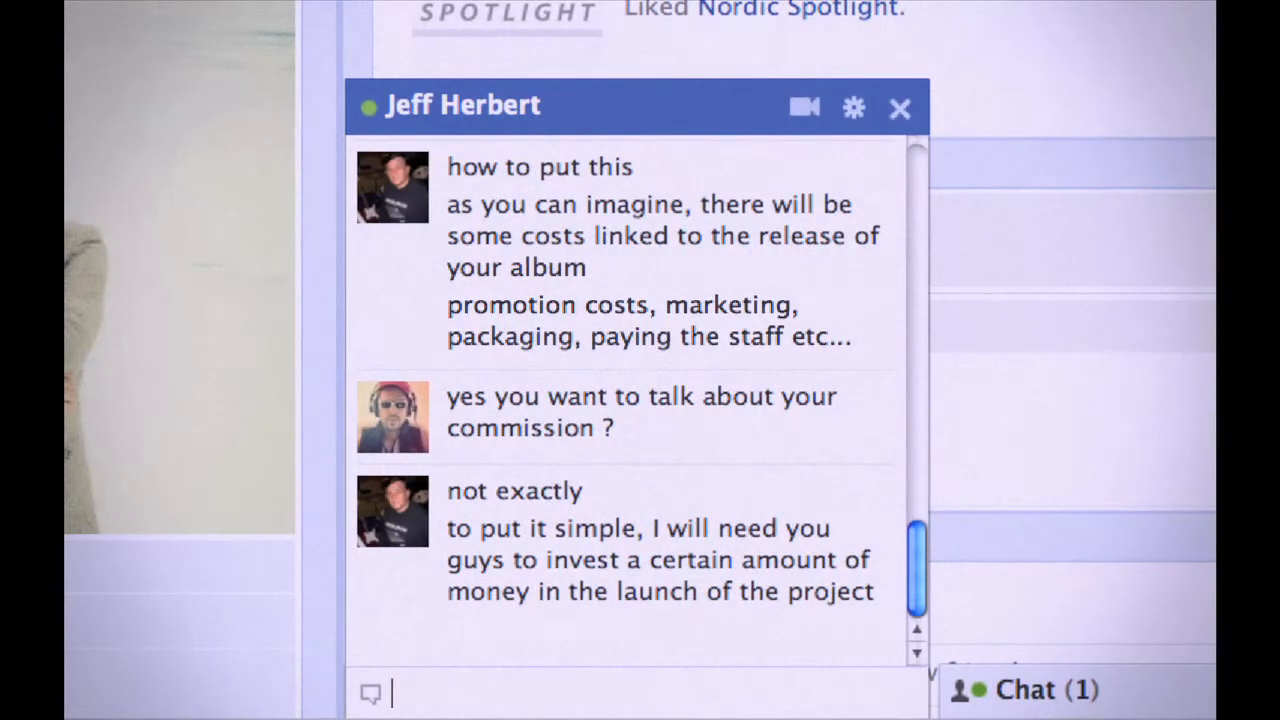
pyautogui.write('what do')
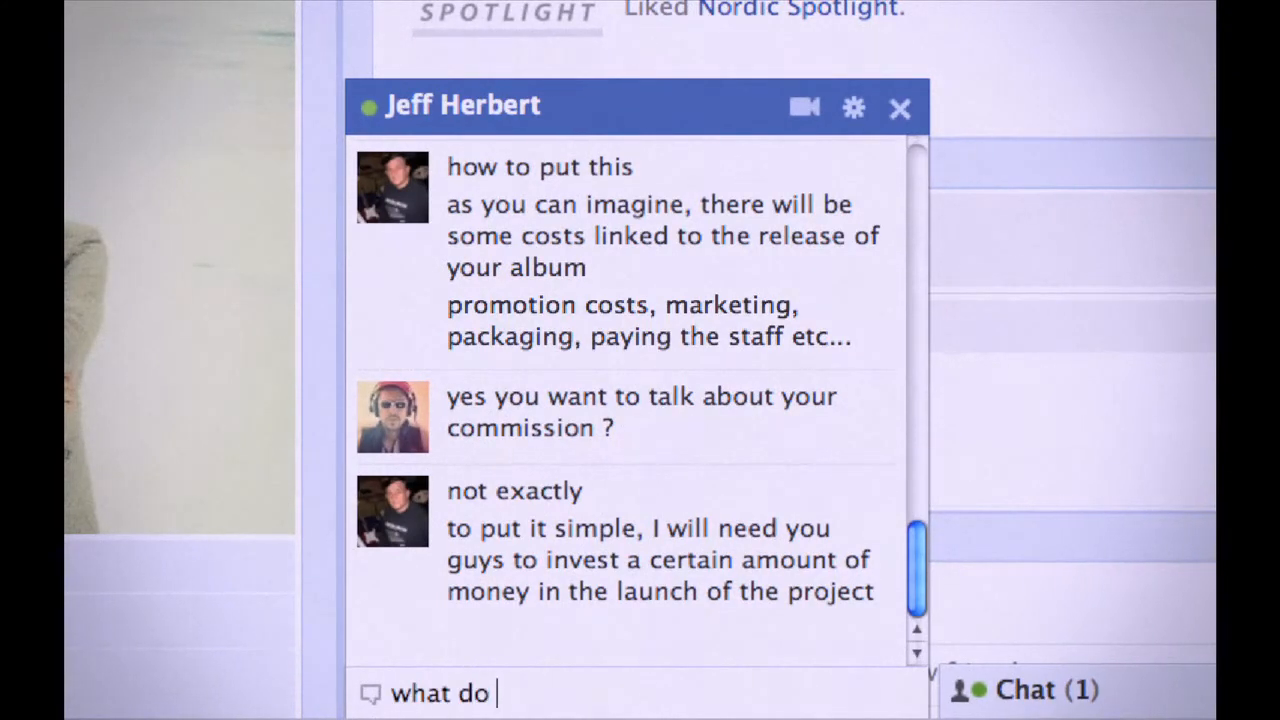
pyautogui.press('Return')
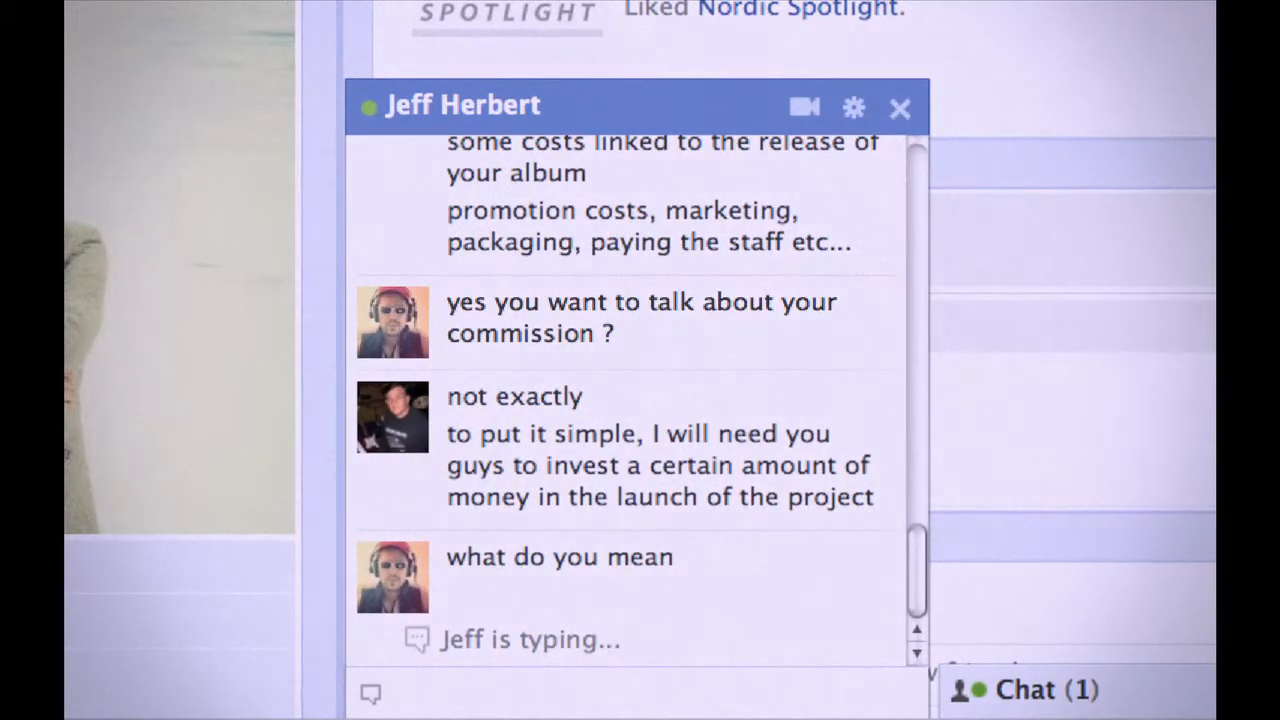
# Step: Send 'how much are we talking about?' and read Jeff's $1000 reply
pyautogui.scroll(-3)
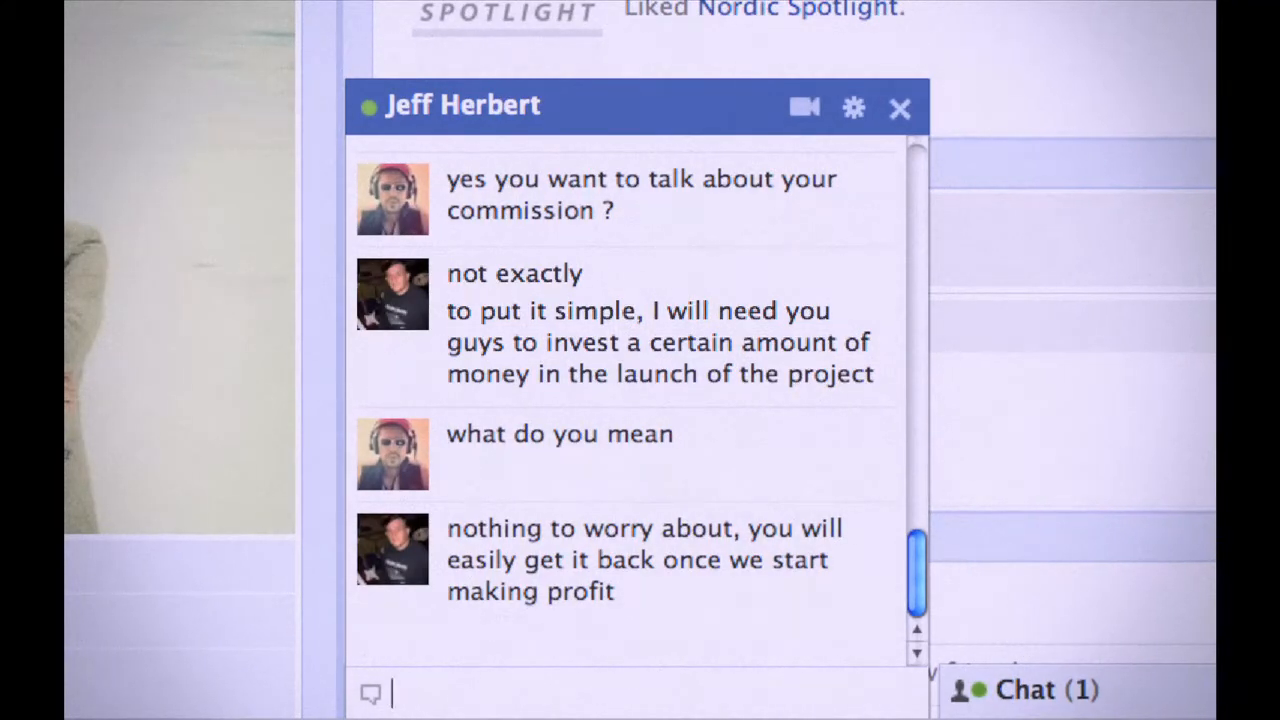
pyautogui.write('how much are we ta')
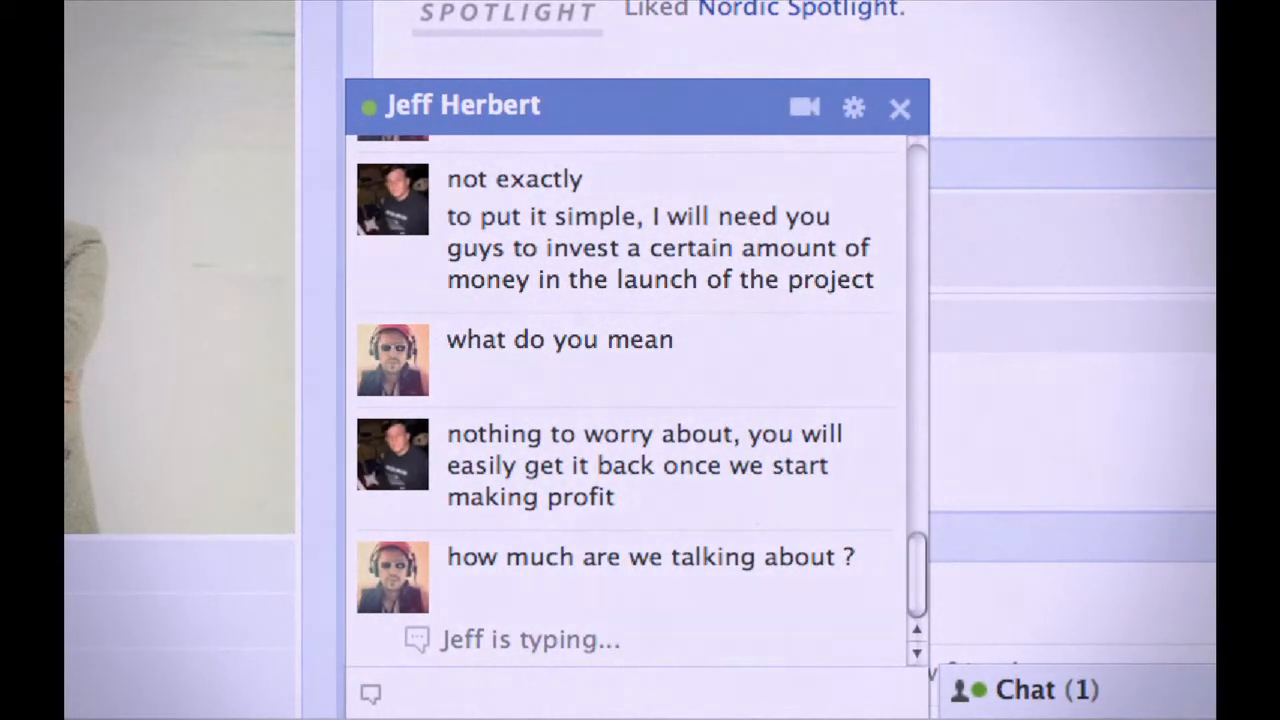
pyautogui.scroll(-3)
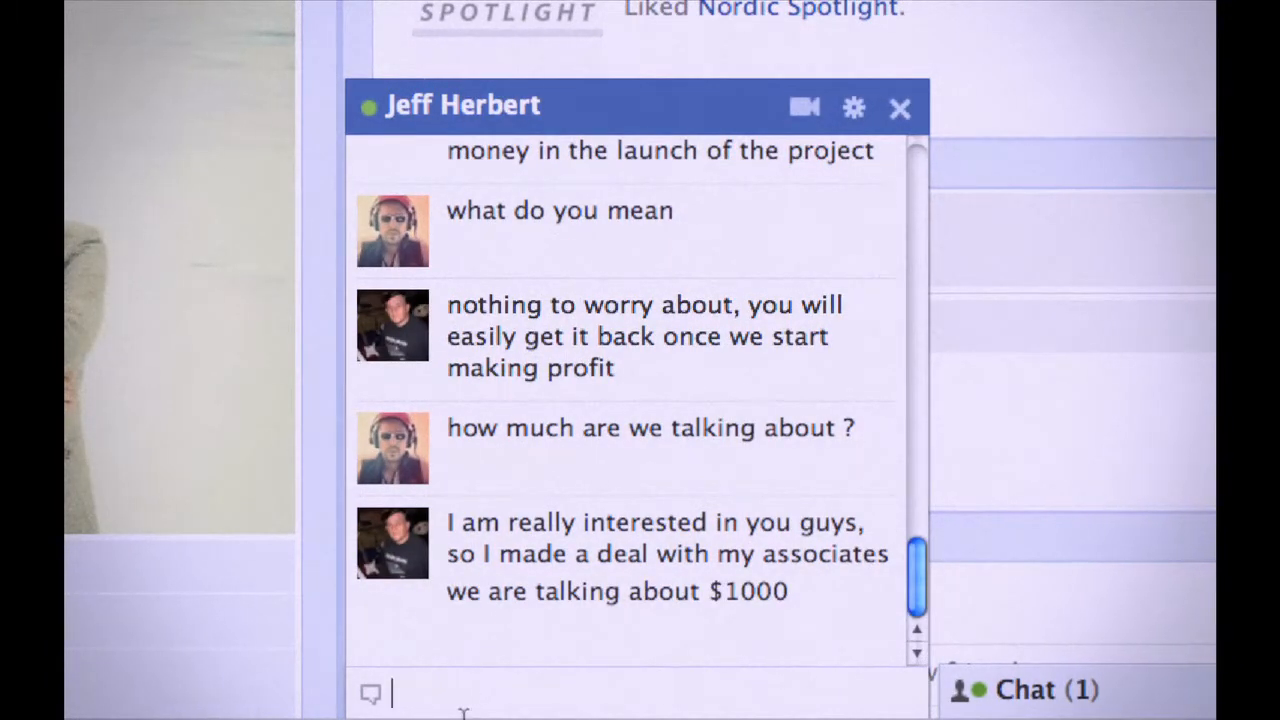
# Step: Reply to Jeff that you'll have to talk about the $1000 with Aleksandr
pyautogui.write('?')
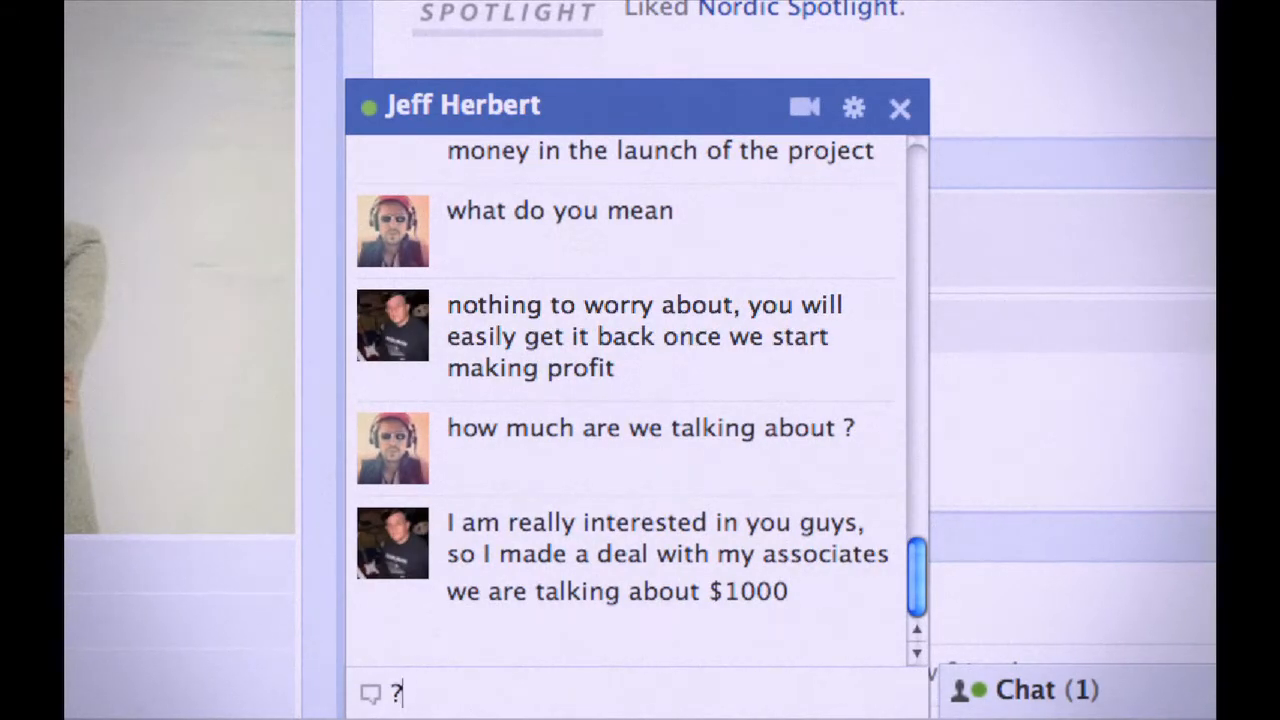
pyautogui.write('?? are you')
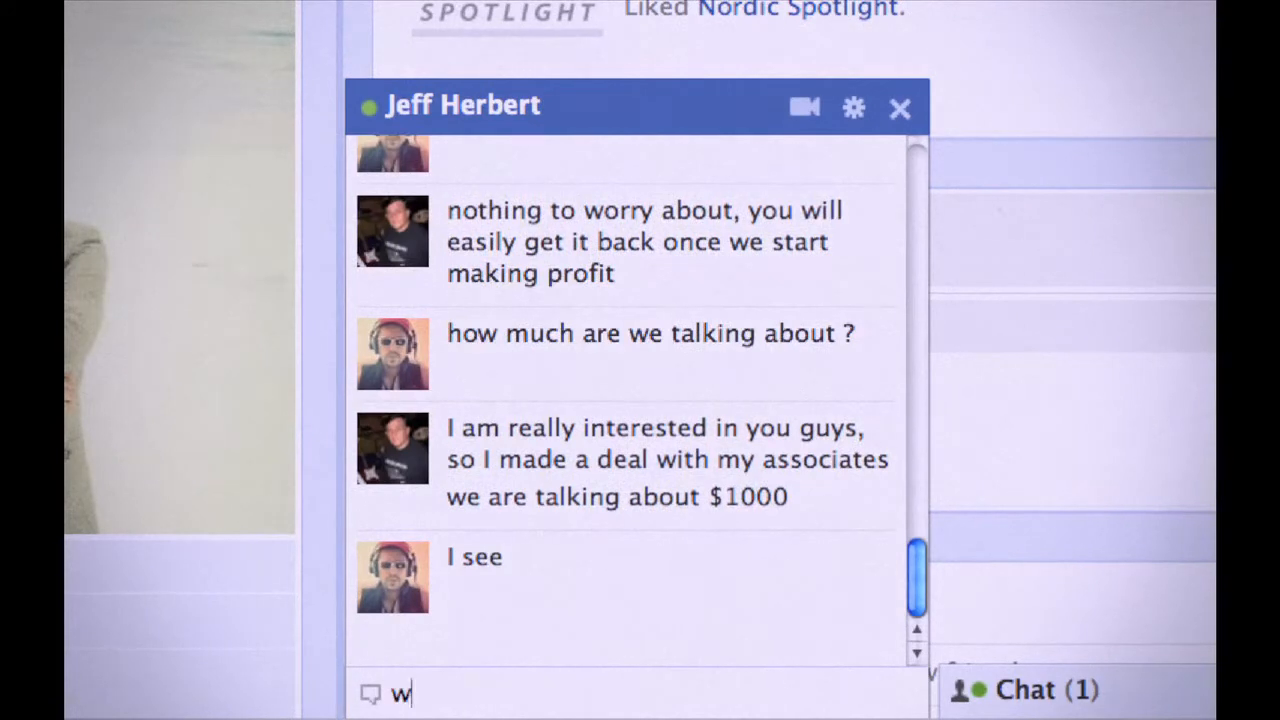
pyautogui.write('I will have to t')
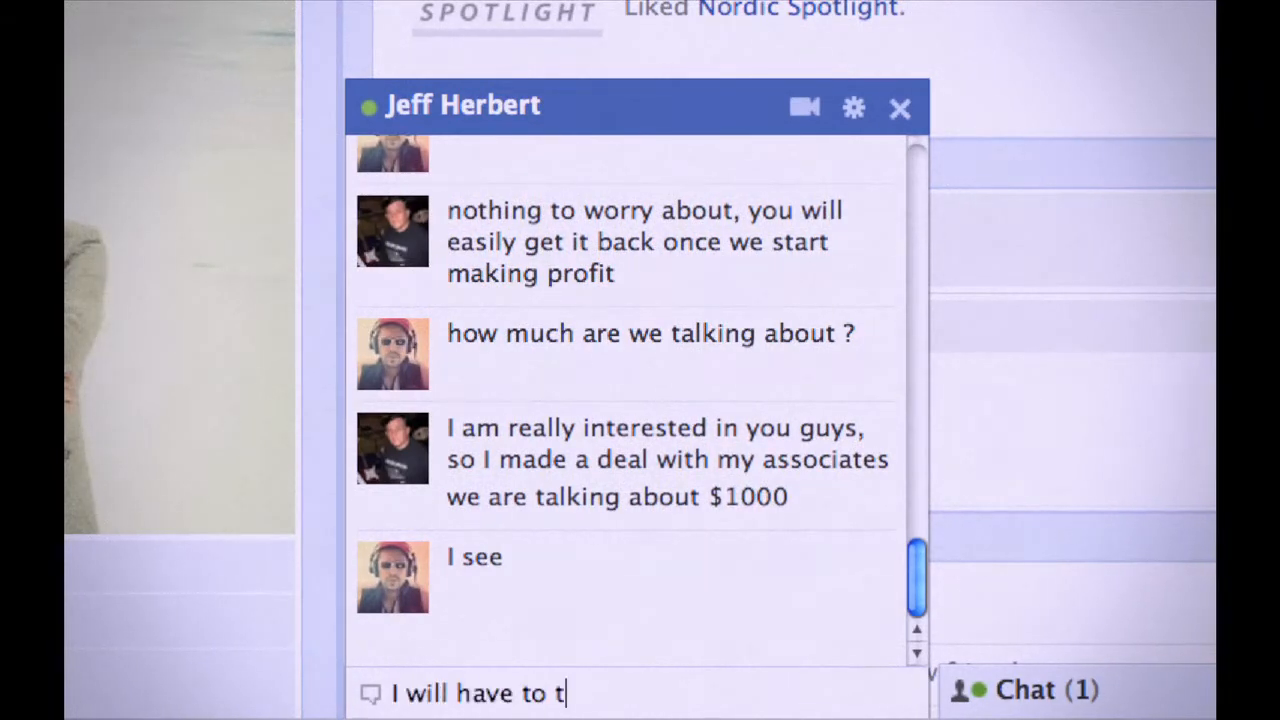
pyautogui.write('alk about it with')
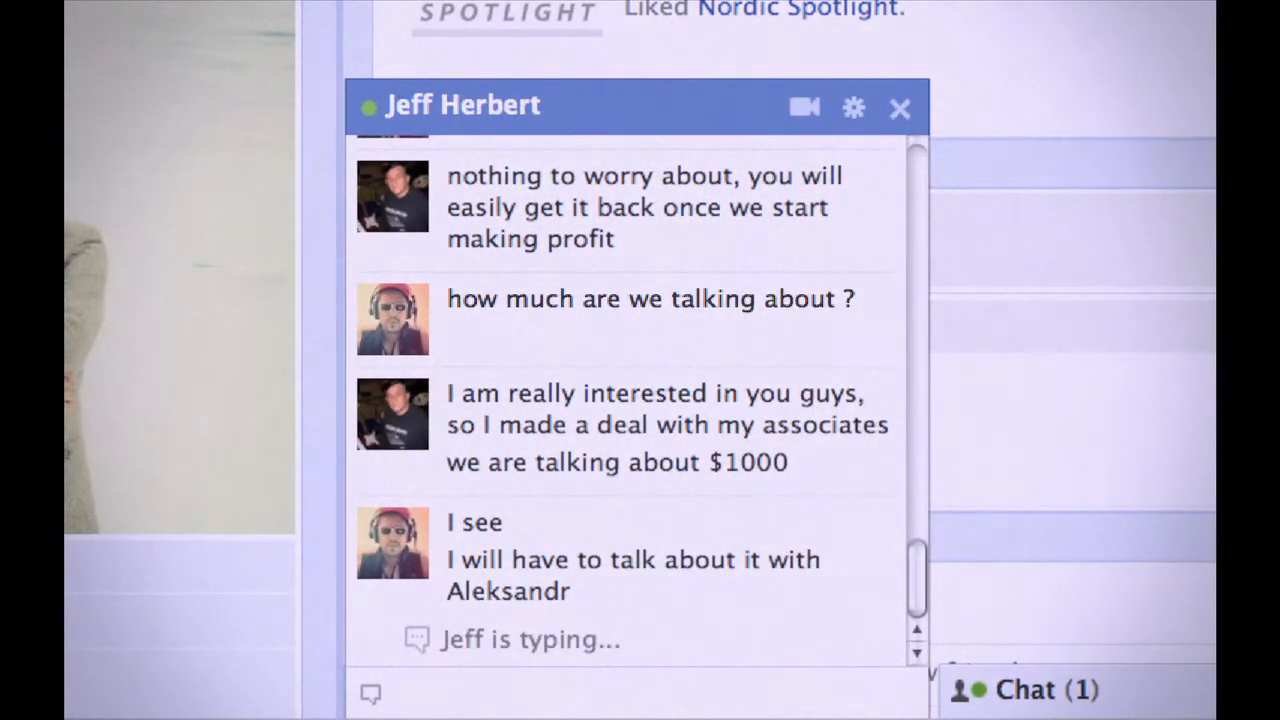
# Step: Say 'bye' to Jeff and close the chat window
pyautogui.scroll(-3)
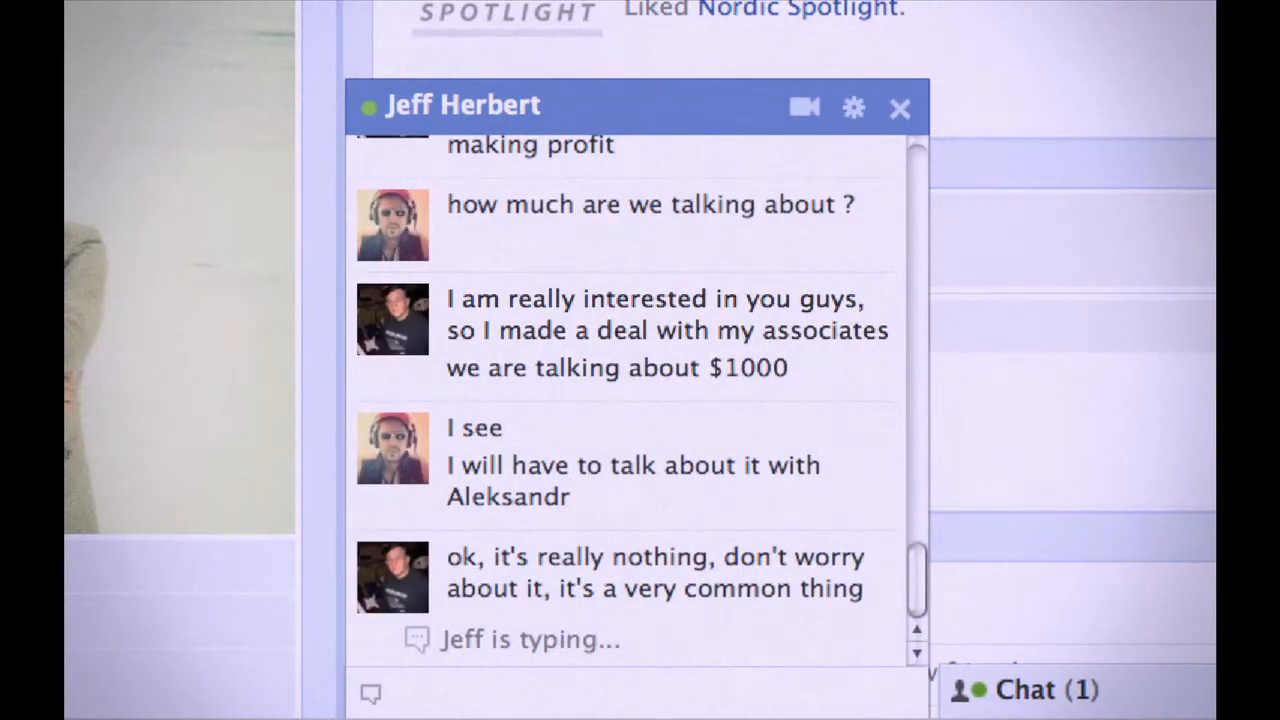
pyautogui.scroll(-3)
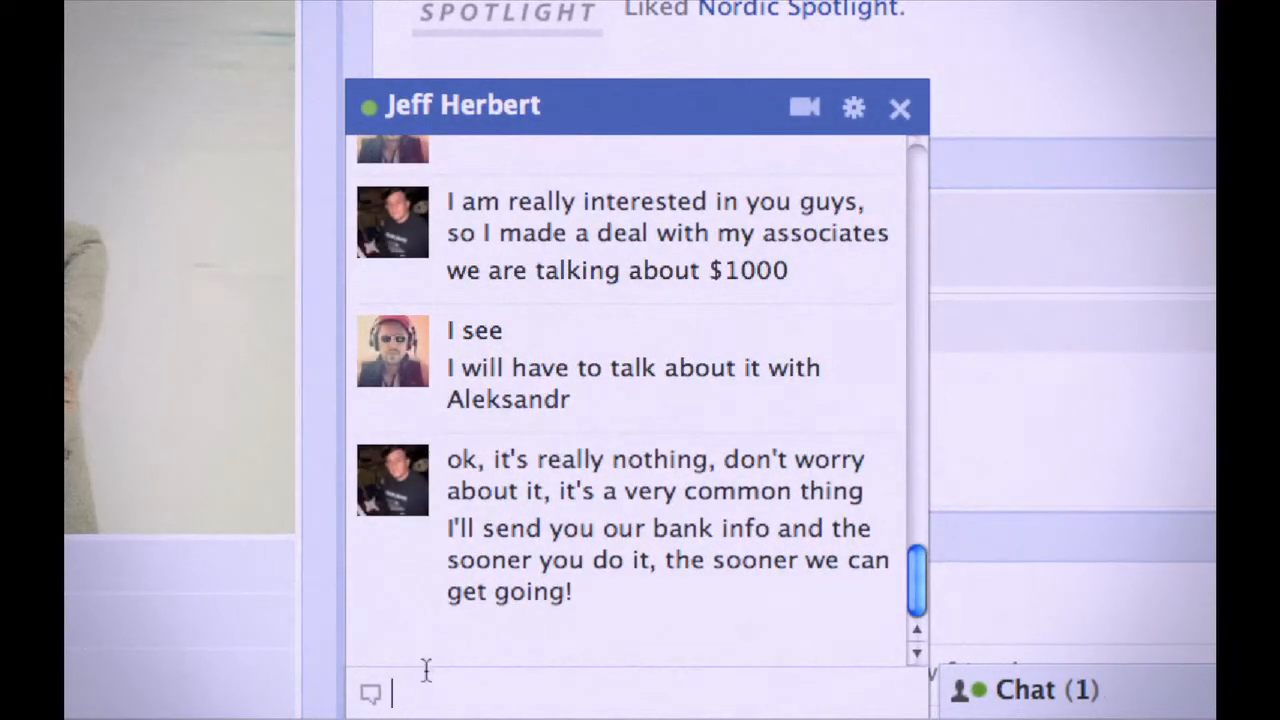
pyautogui.moveTo(810, 705)
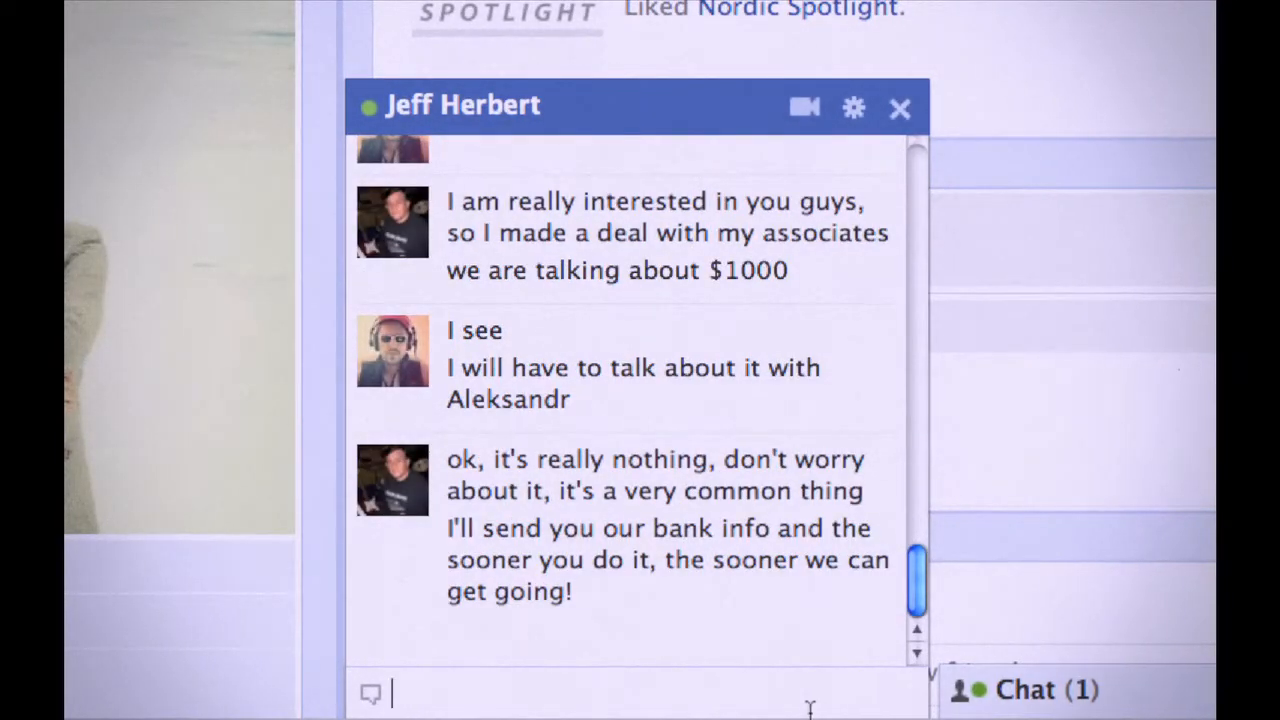
pyautogui.write('b')
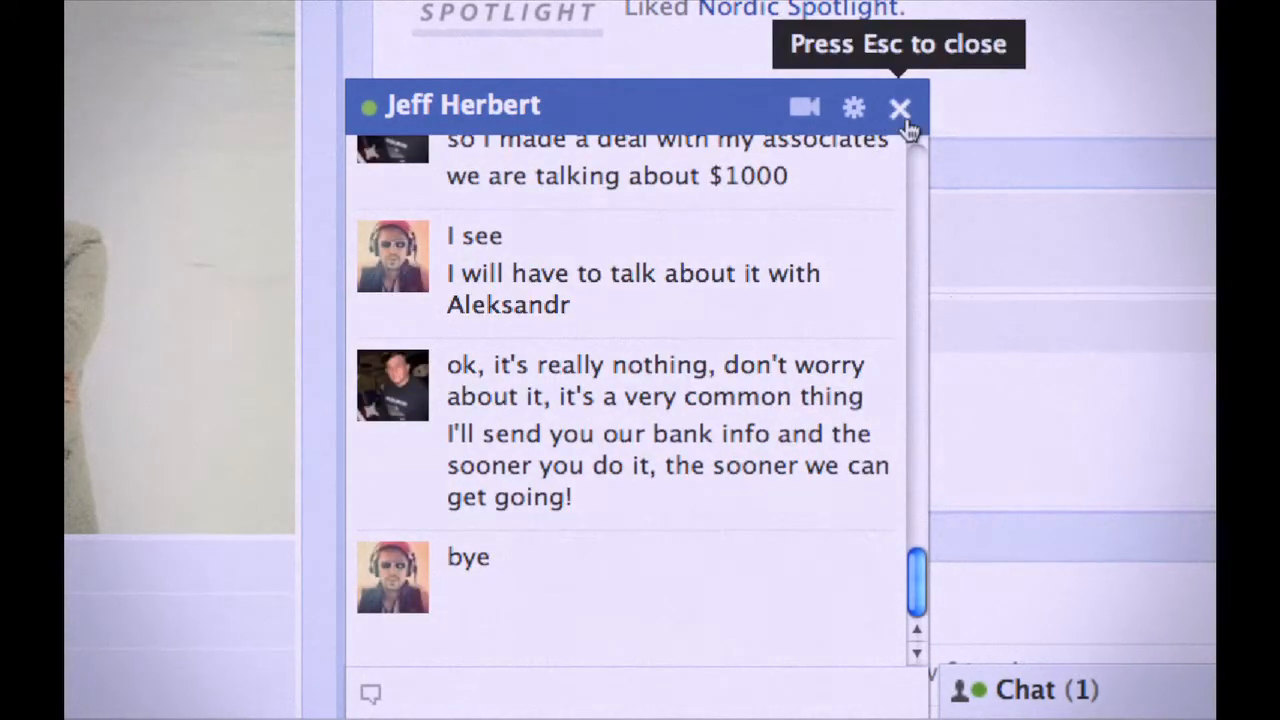
pyautogui.moveTo(908, 120)
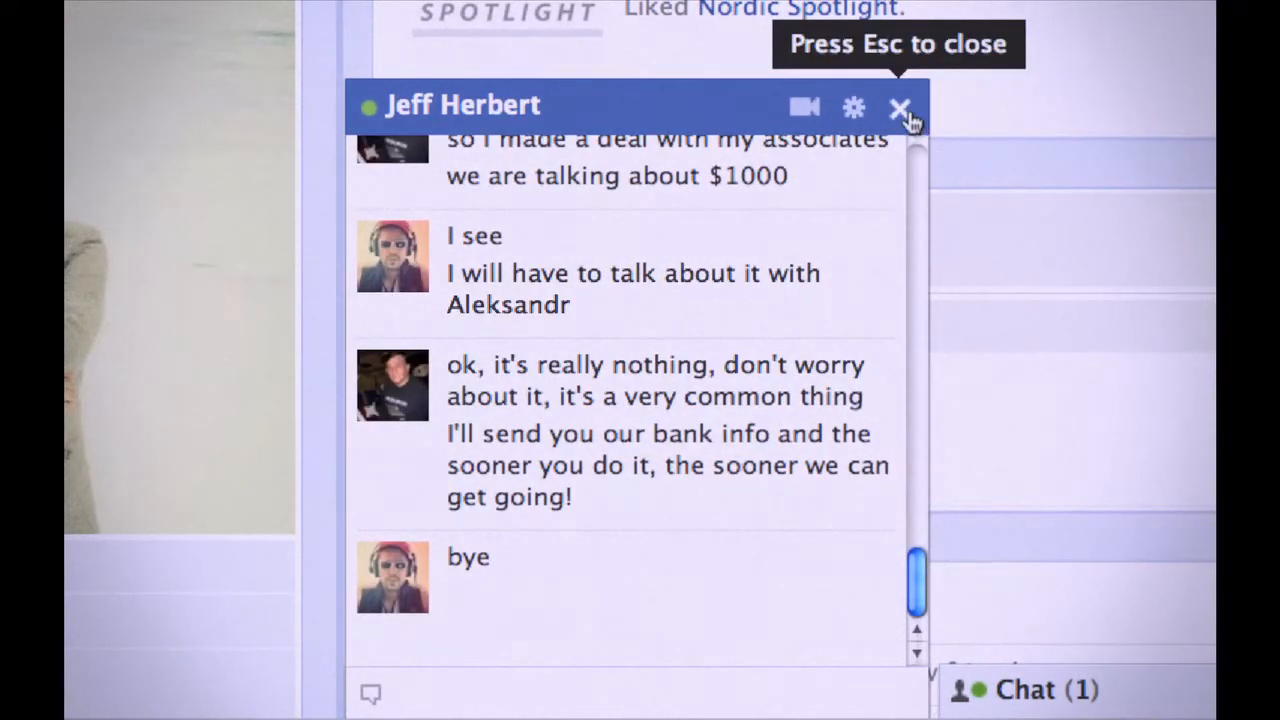
pyautogui.click(899, 107)
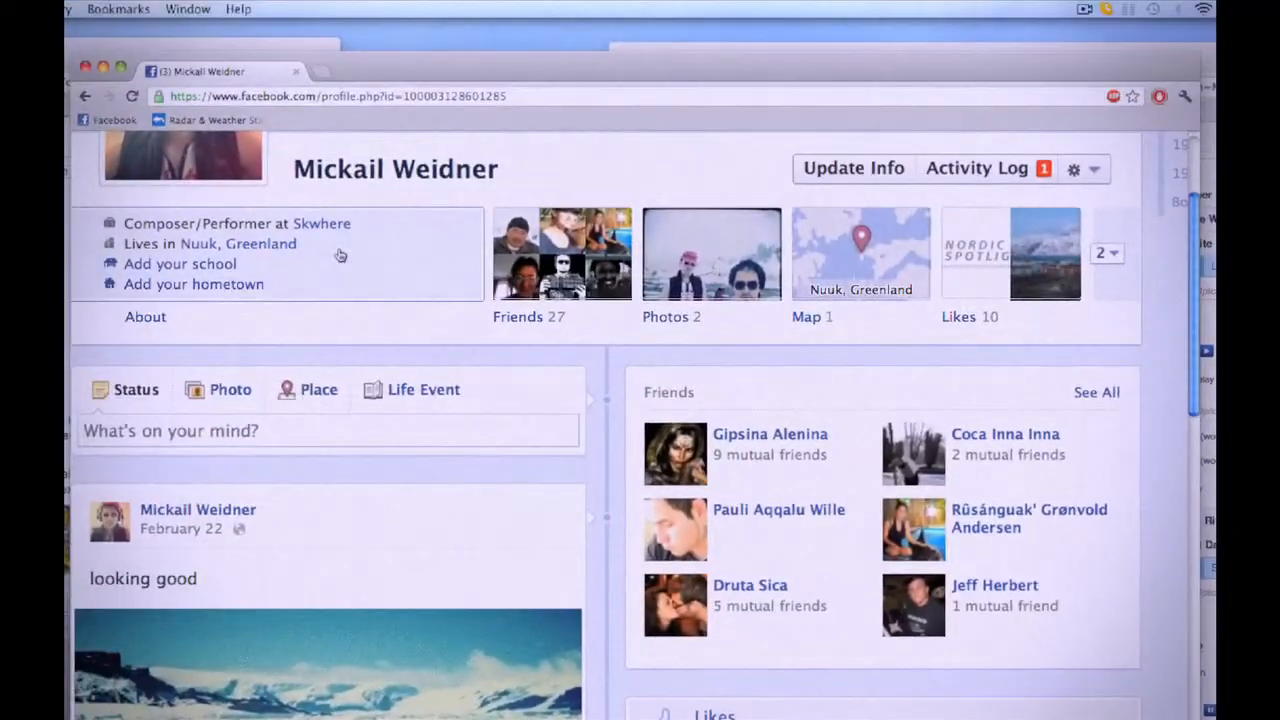
pyautogui.scroll(3)
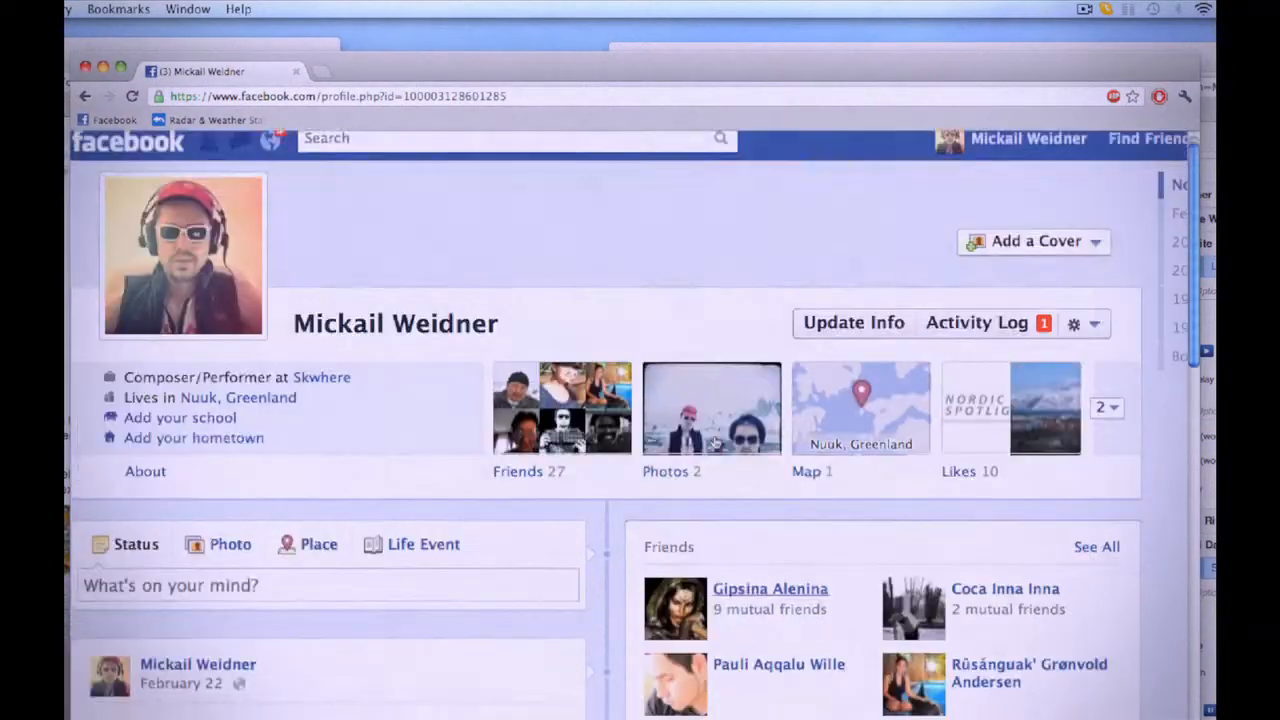
pyautogui.scroll(3)
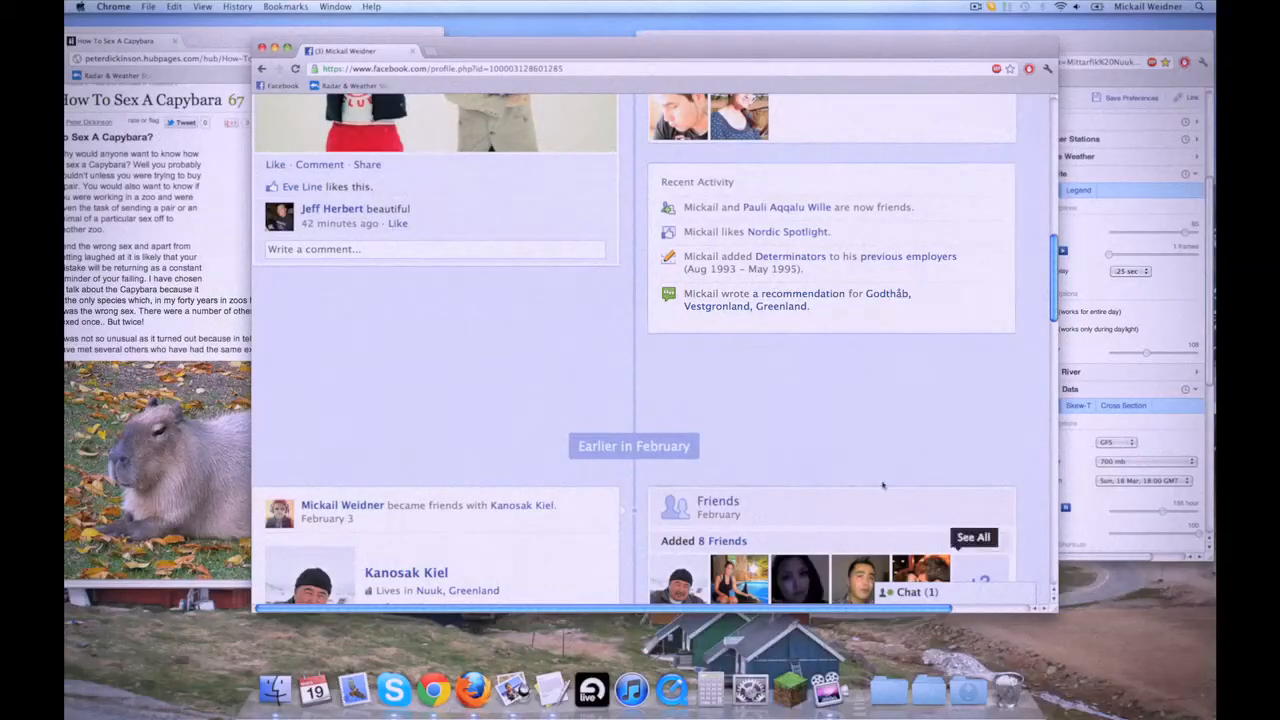
pyautogui.moveTo(1036, 288)
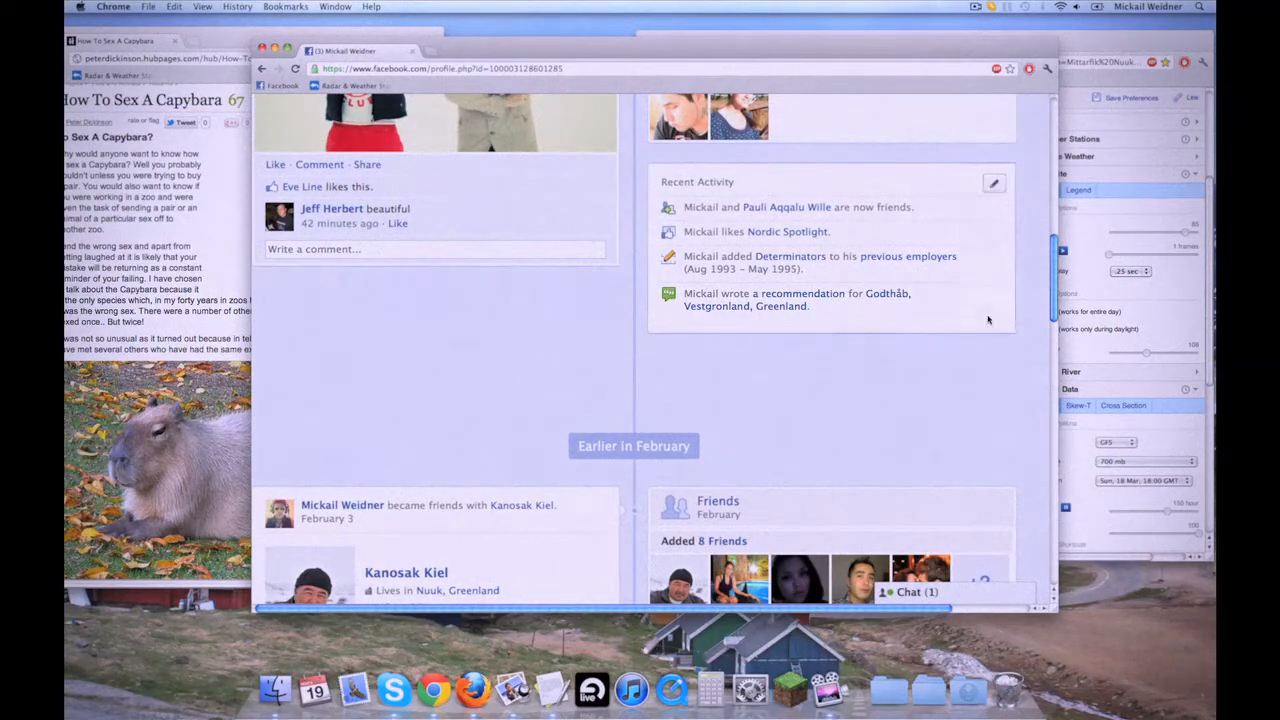
pyautogui.moveTo(740, 115)
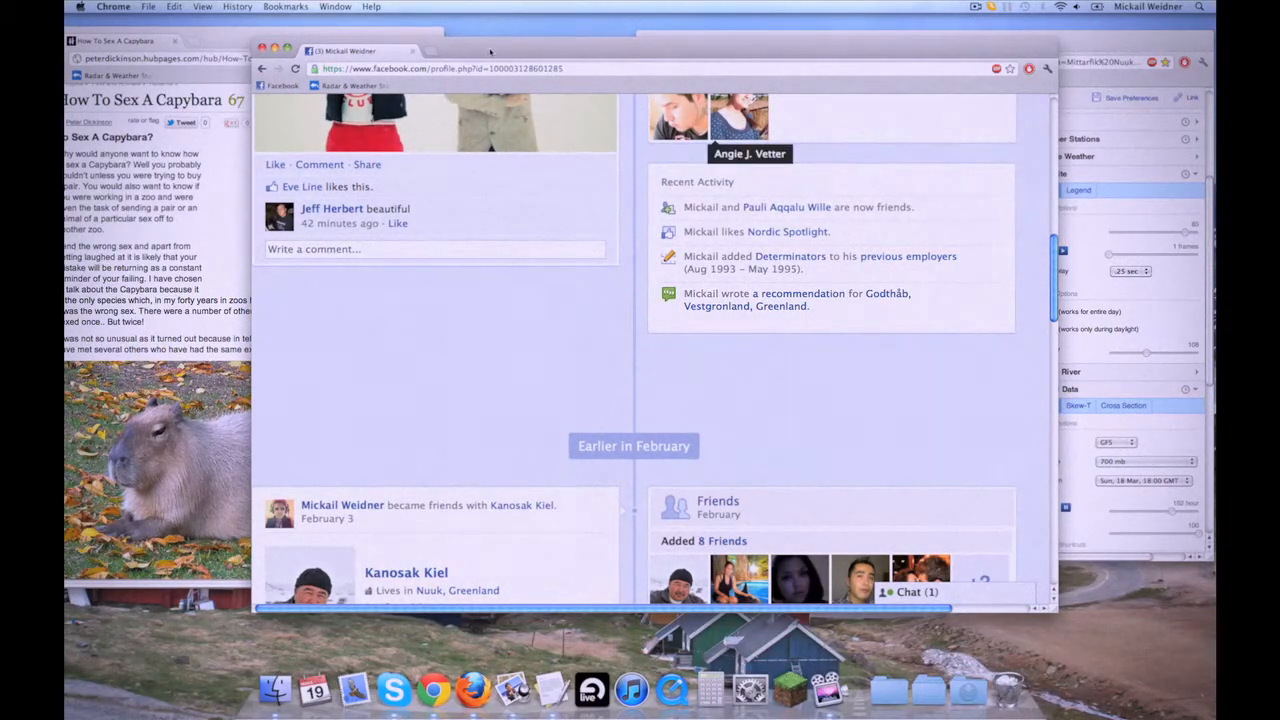
pyautogui.scroll(-3)
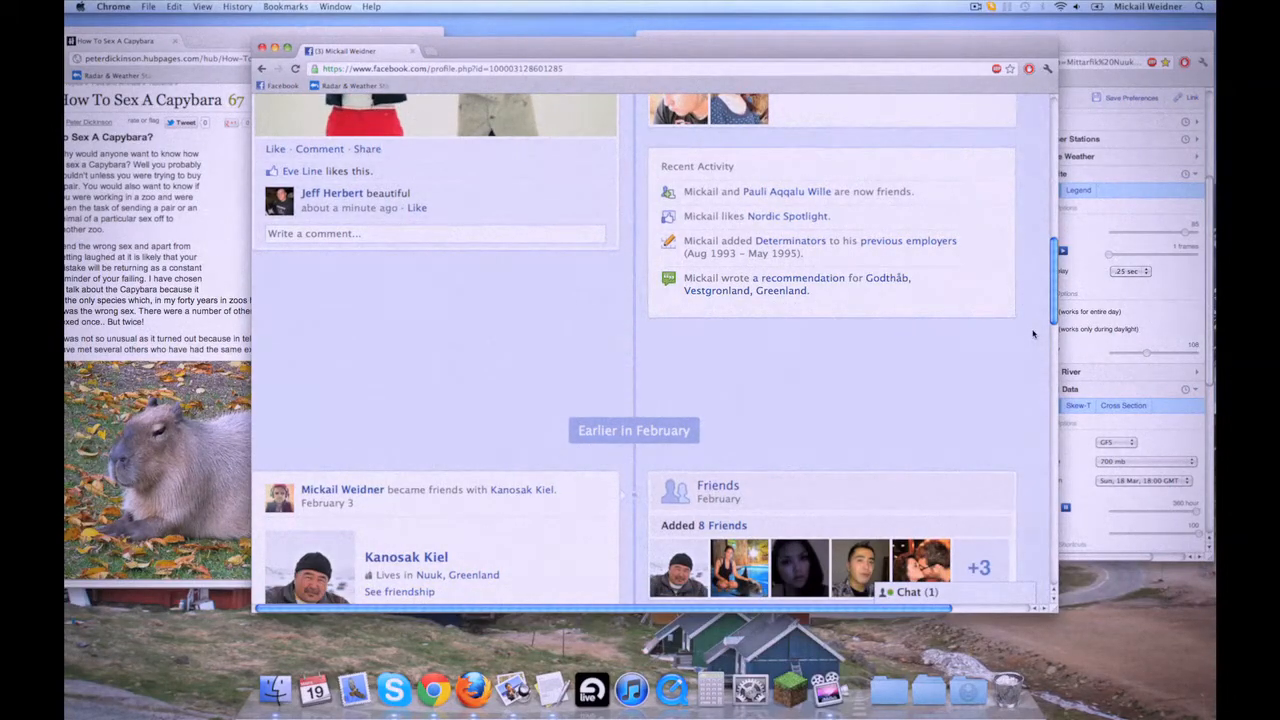